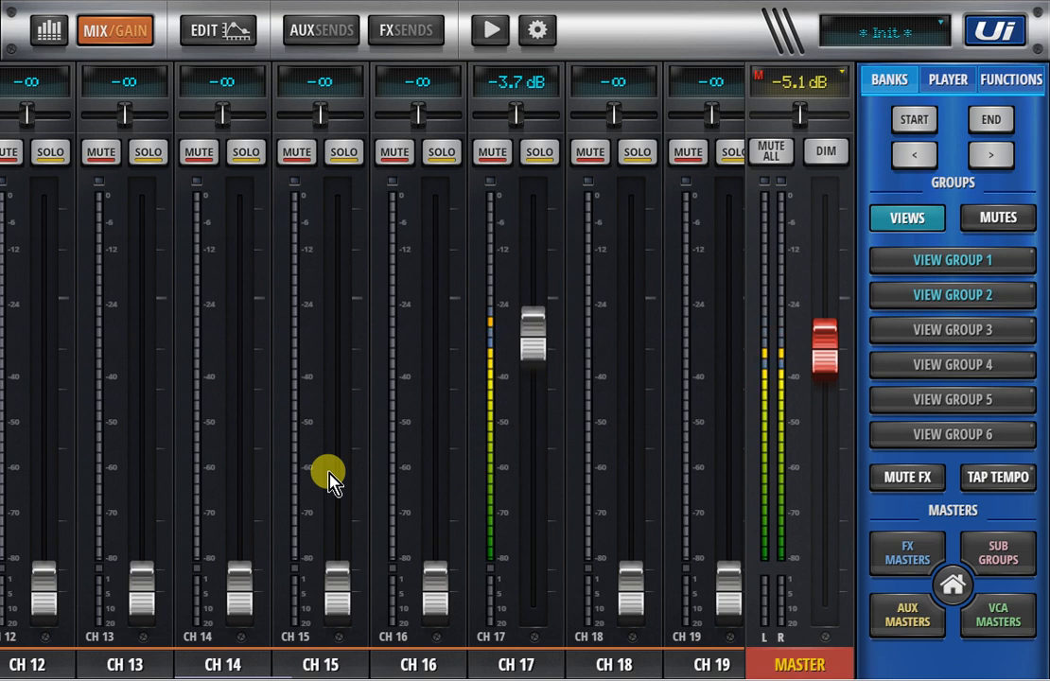
Show the 2-track USB media player with its playlists and track files.
click(488, 30)
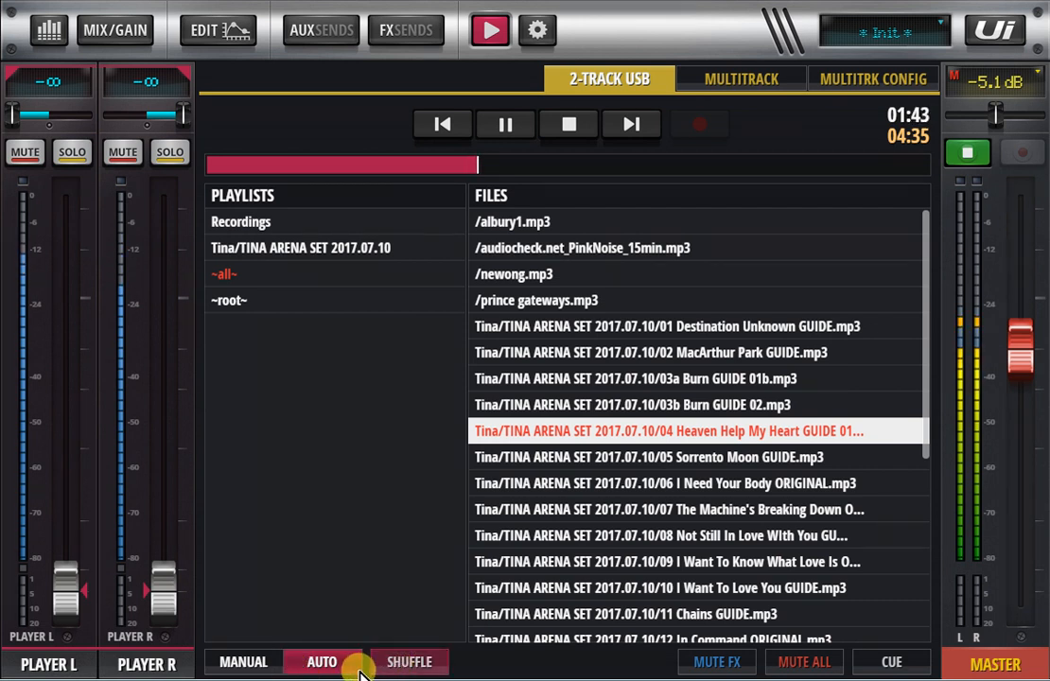
mouse_move(601, 482)
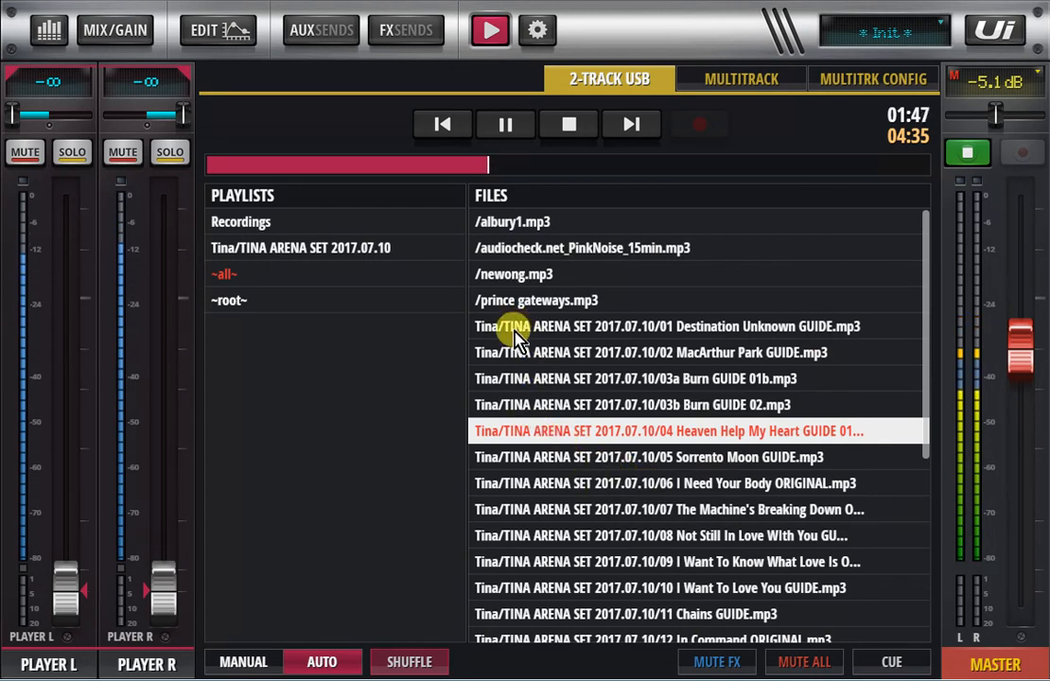
mouse_move(670, 268)
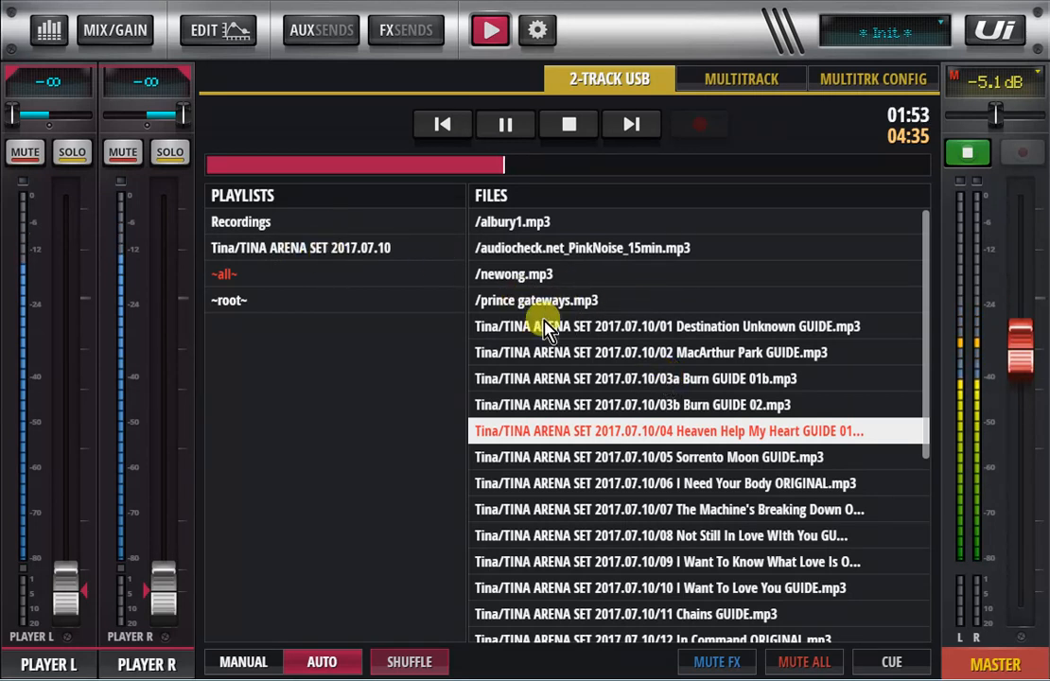
mouse_move(556, 398)
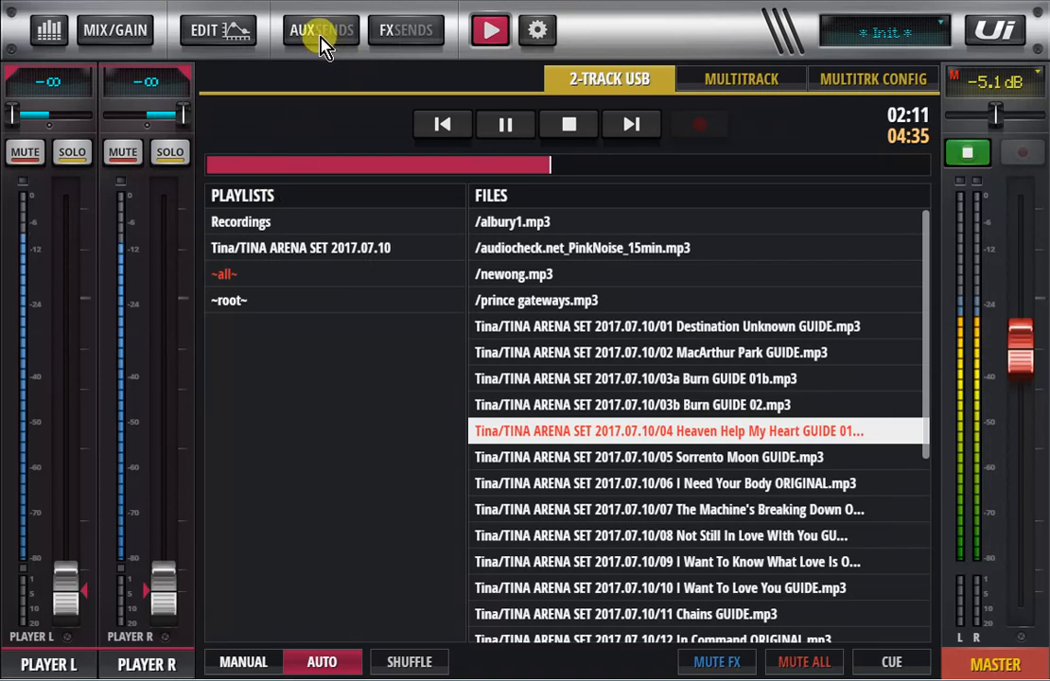
Link the AUX 3 send mix to the master level via its master options.
click(320, 30)
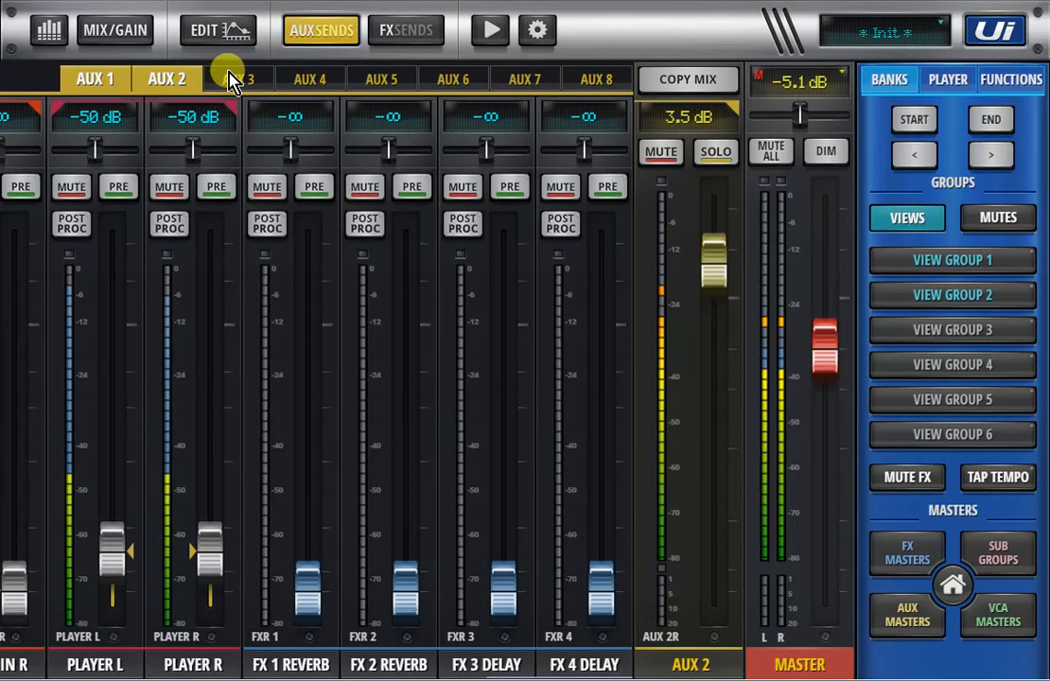
click(239, 79)
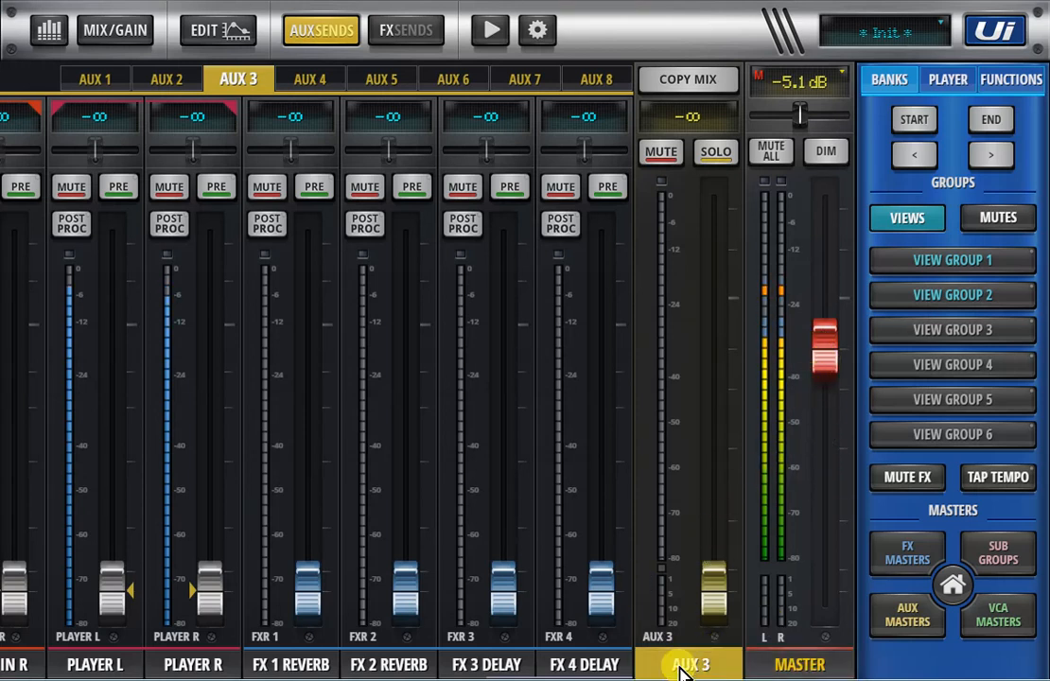
click(689, 663)
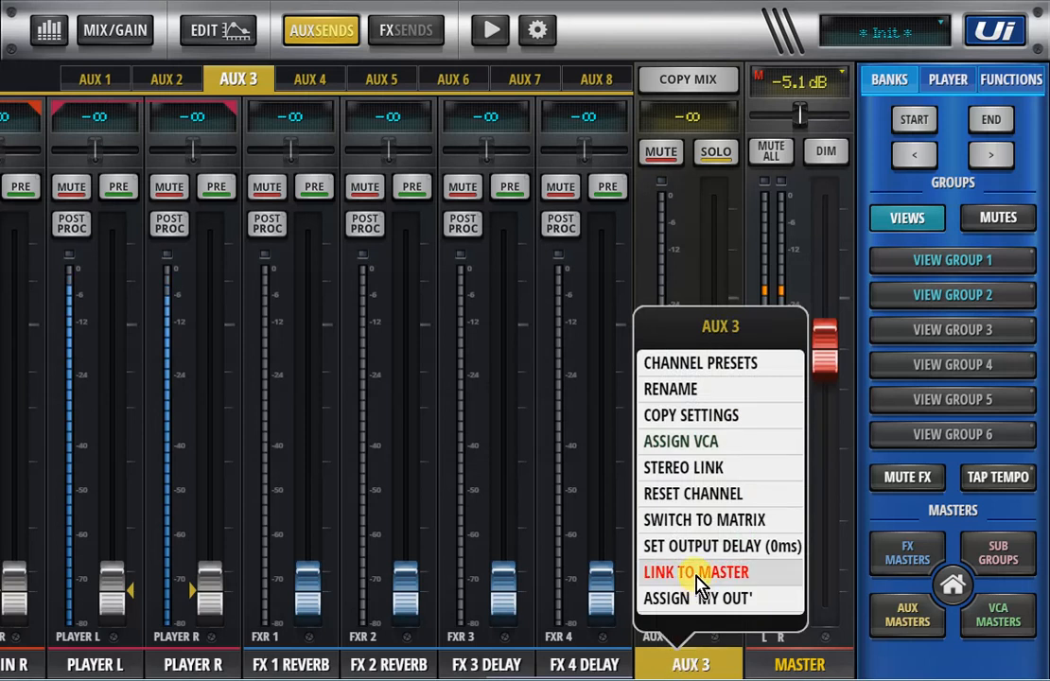
click(697, 571)
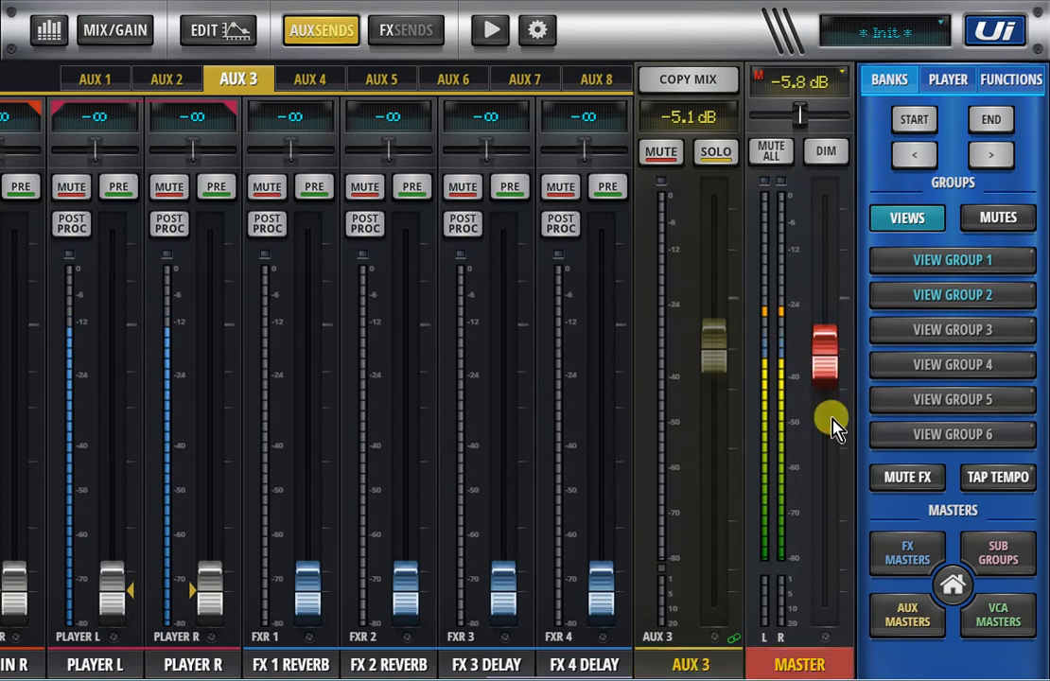
Lower the master to -6.2 dB with AUX 3 following, then return to the main mix.
drag(831, 420, 825, 392)
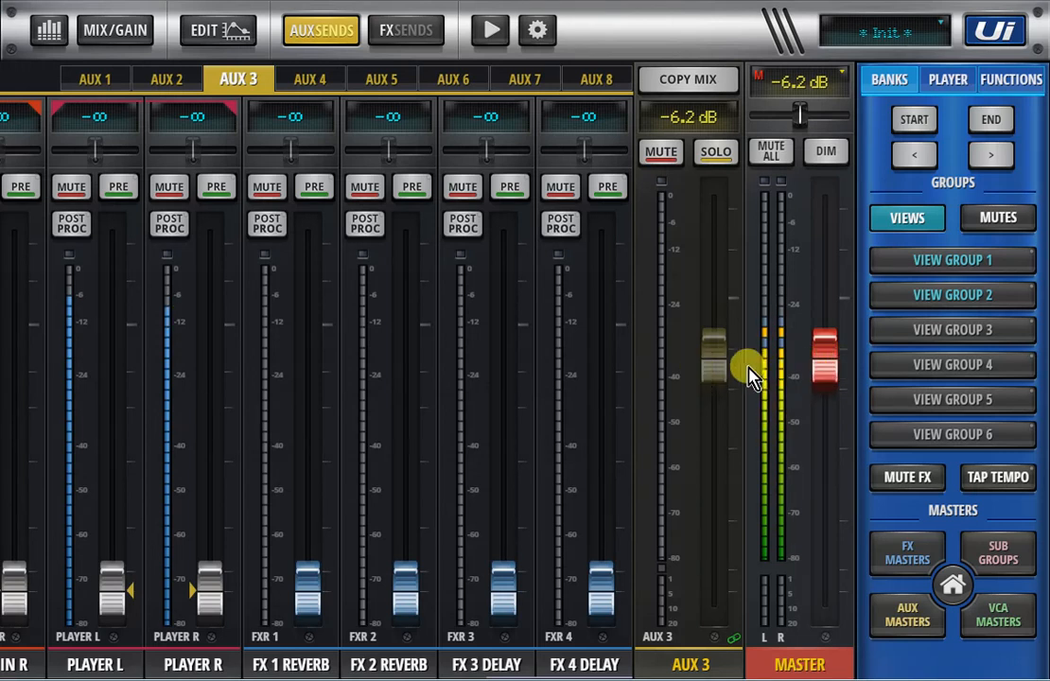
click(688, 662)
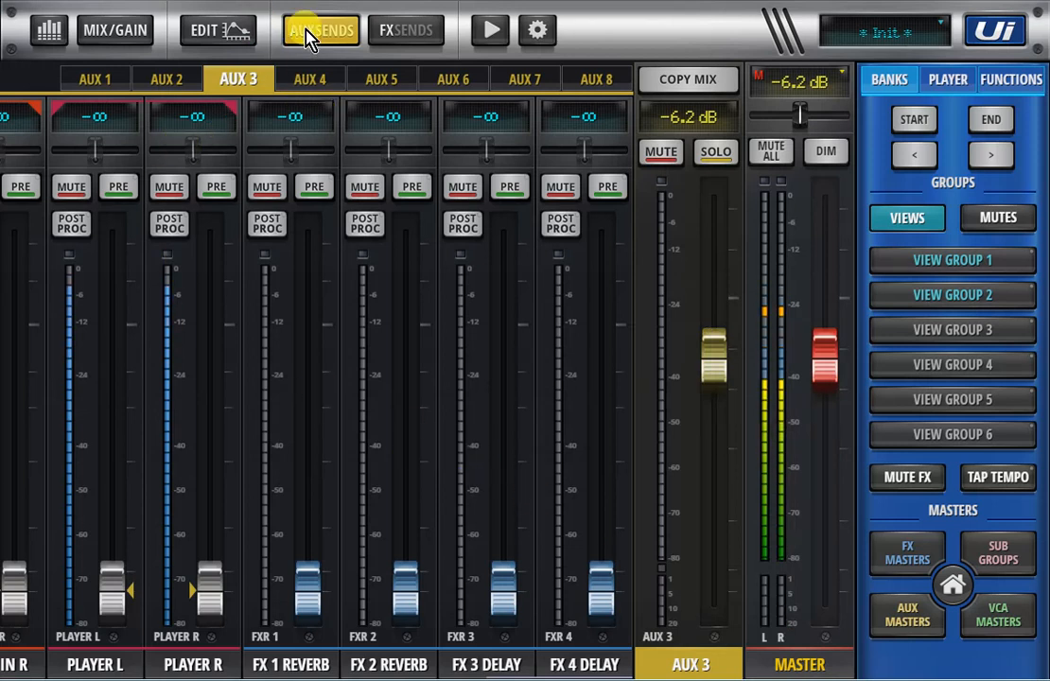
click(114, 30)
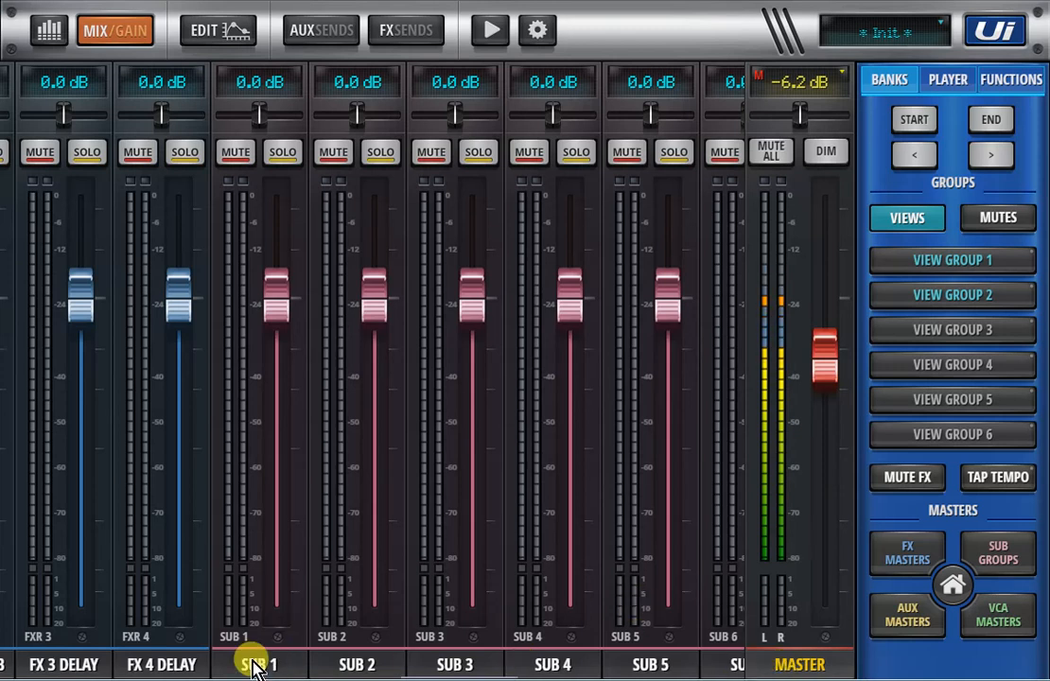
click(257, 662)
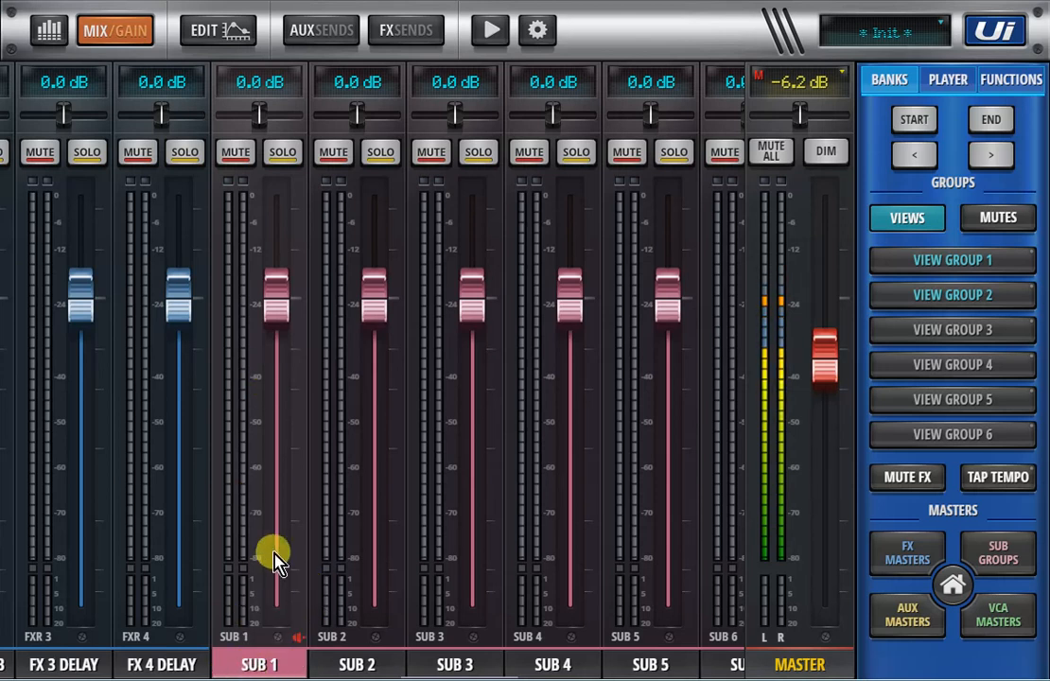
mouse_move(640, 507)
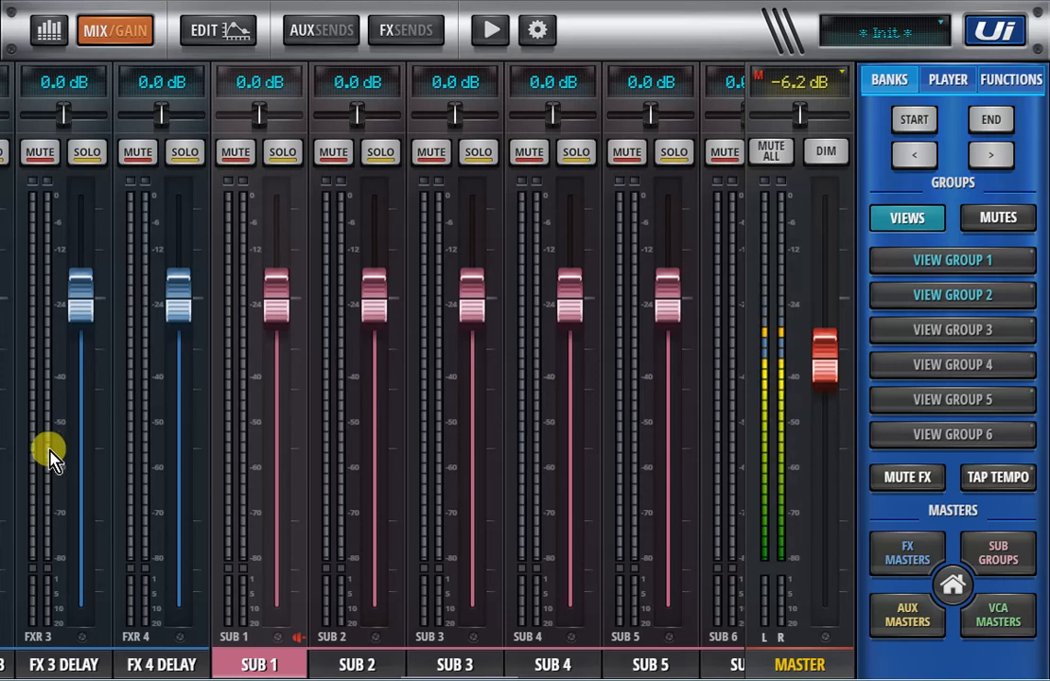
mouse_move(715, 496)
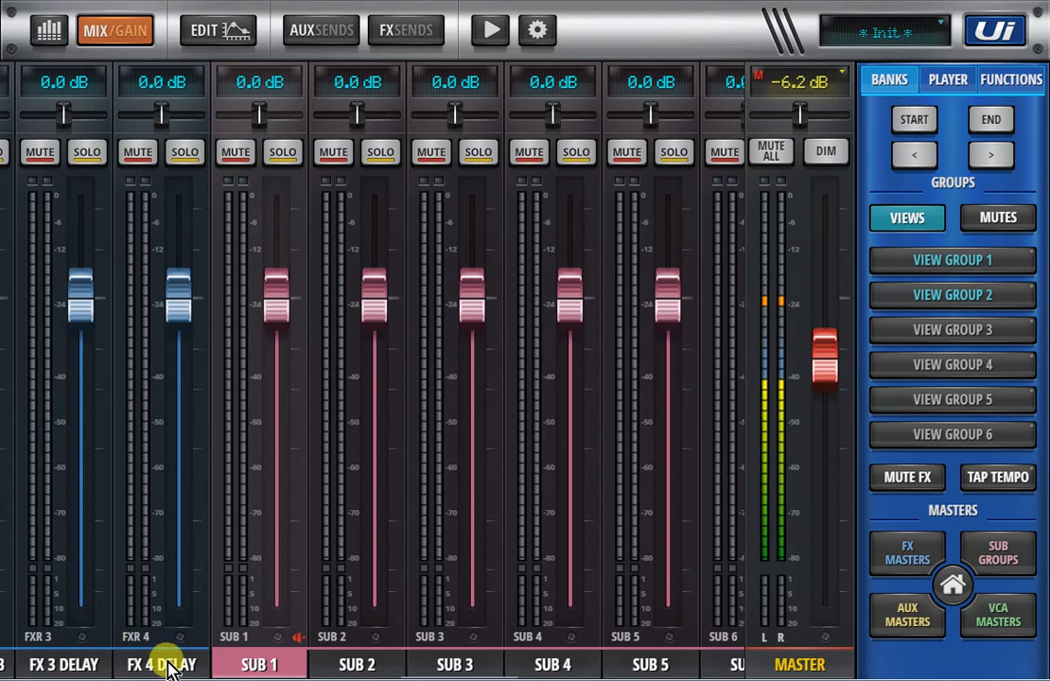
click(259, 662)
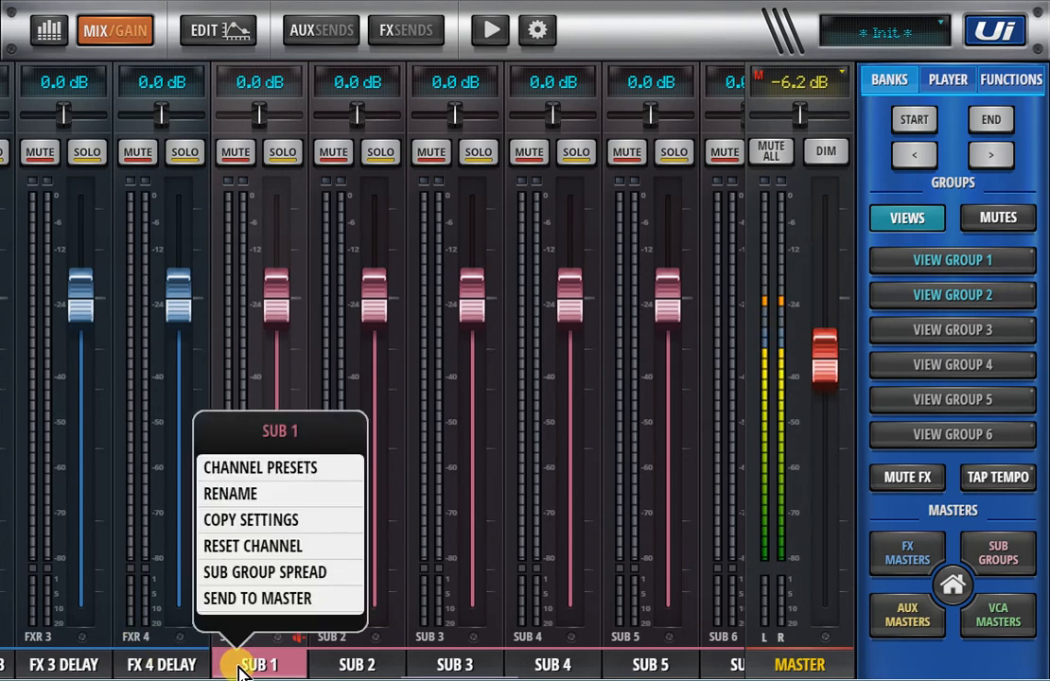
click(259, 663)
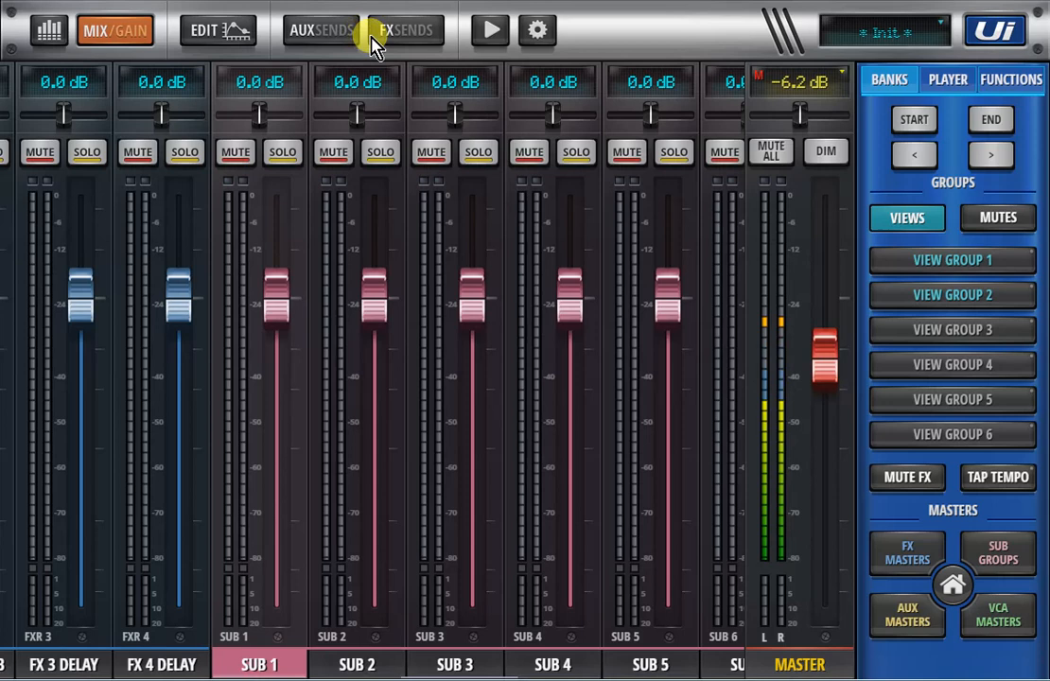
In SUB 1's FX sends, change the FX 3 delay length subdivision to 1/2.
click(218, 31)
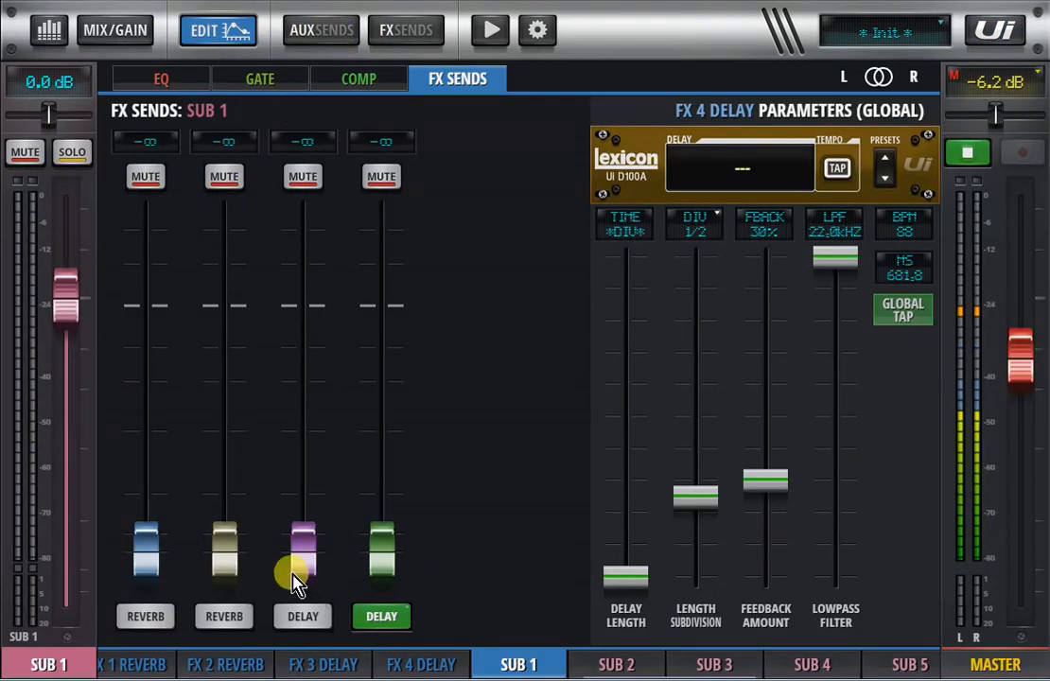
mouse_move(313, 609)
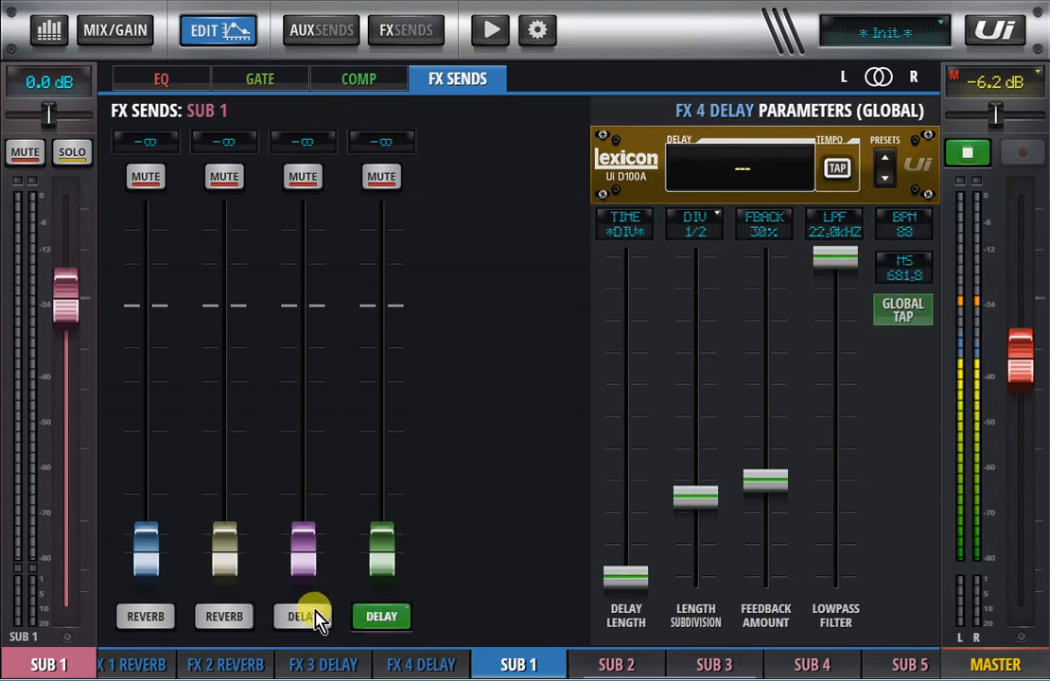
click(302, 616)
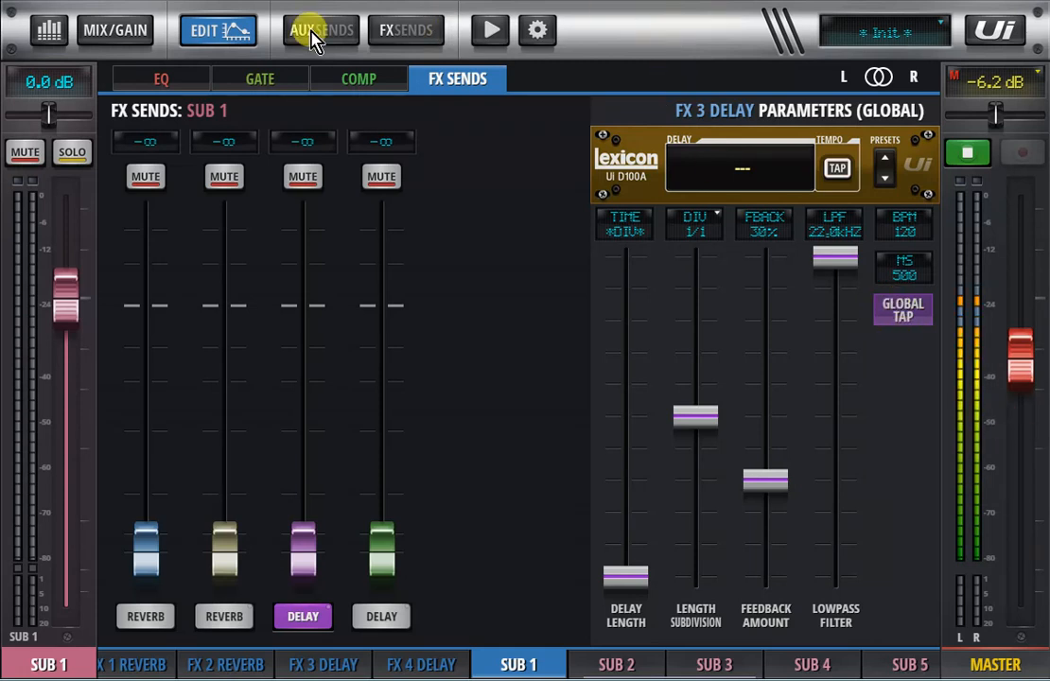
click(114, 30)
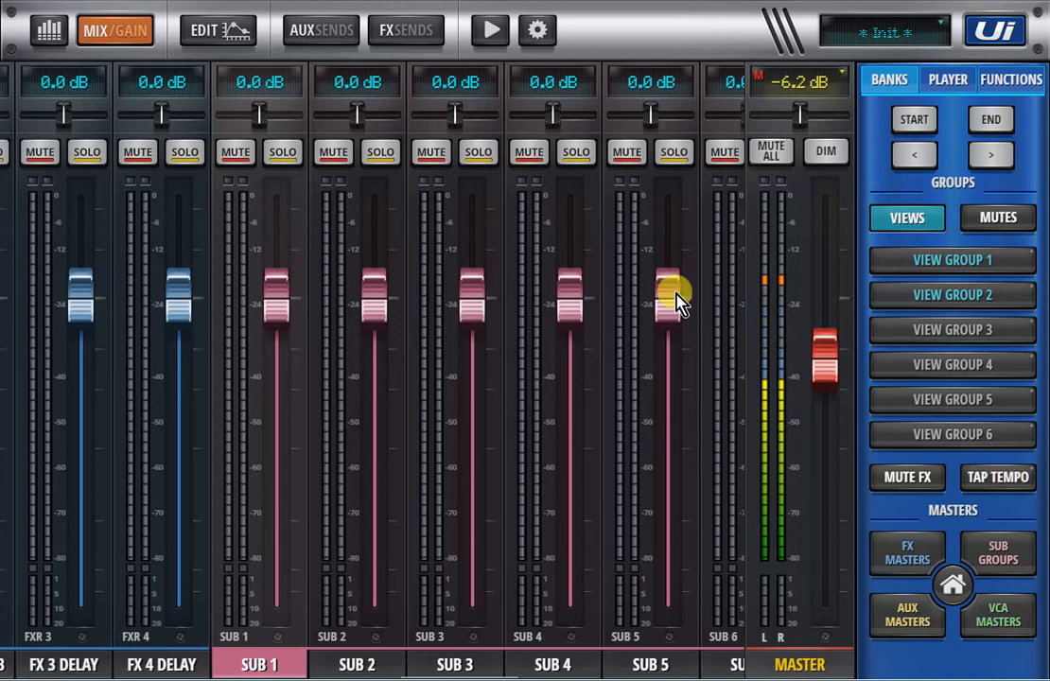
click(219, 30)
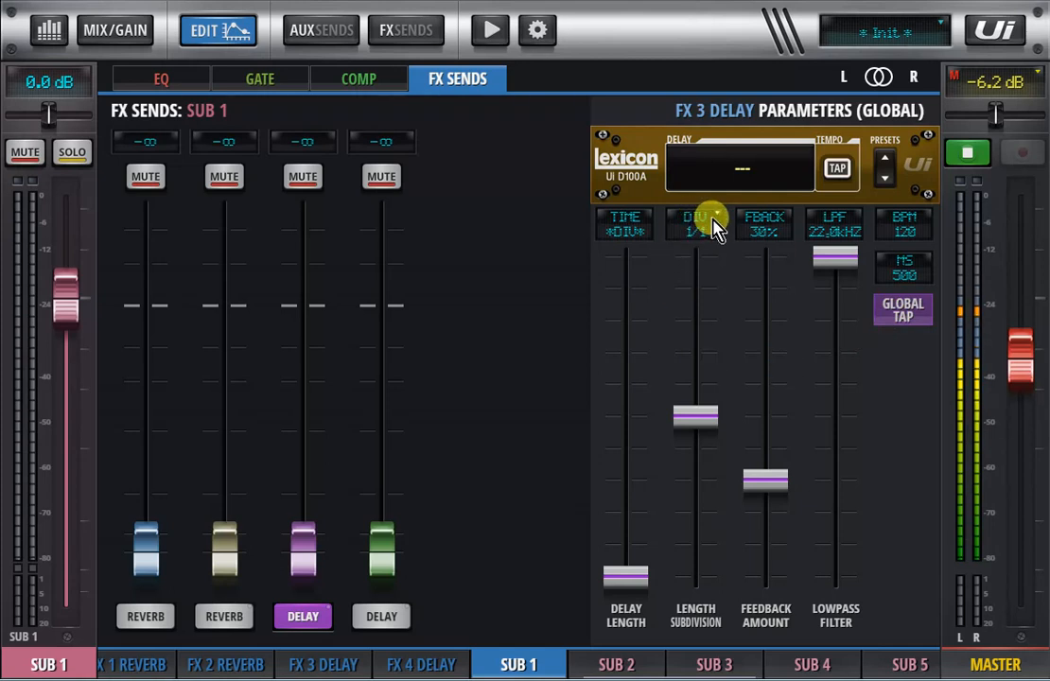
click(696, 223)
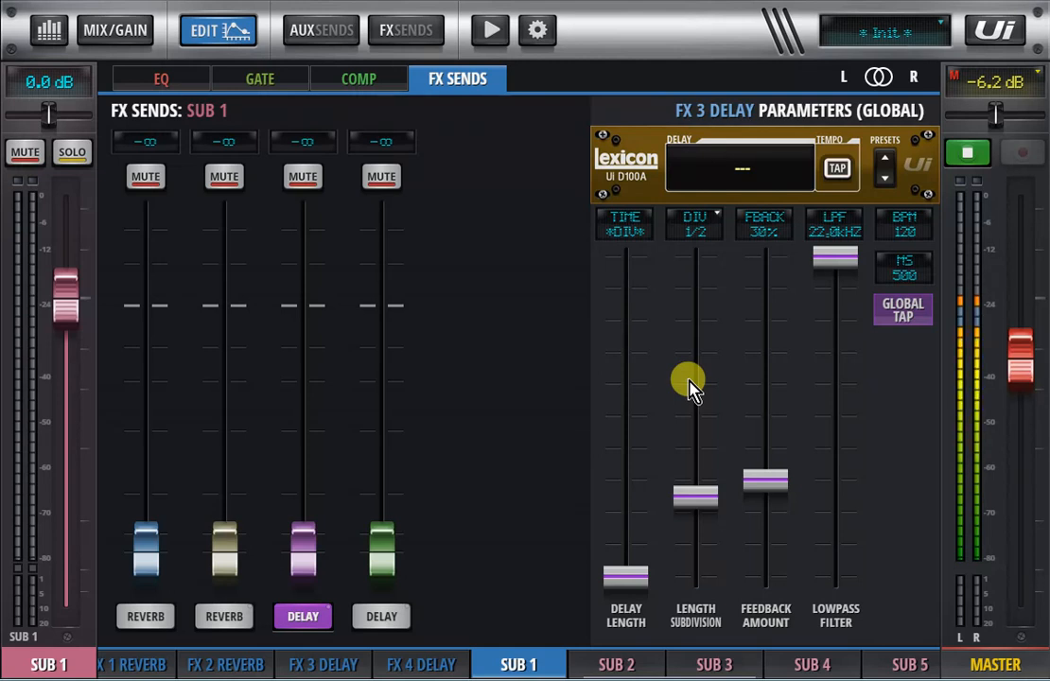
mouse_move(880, 242)
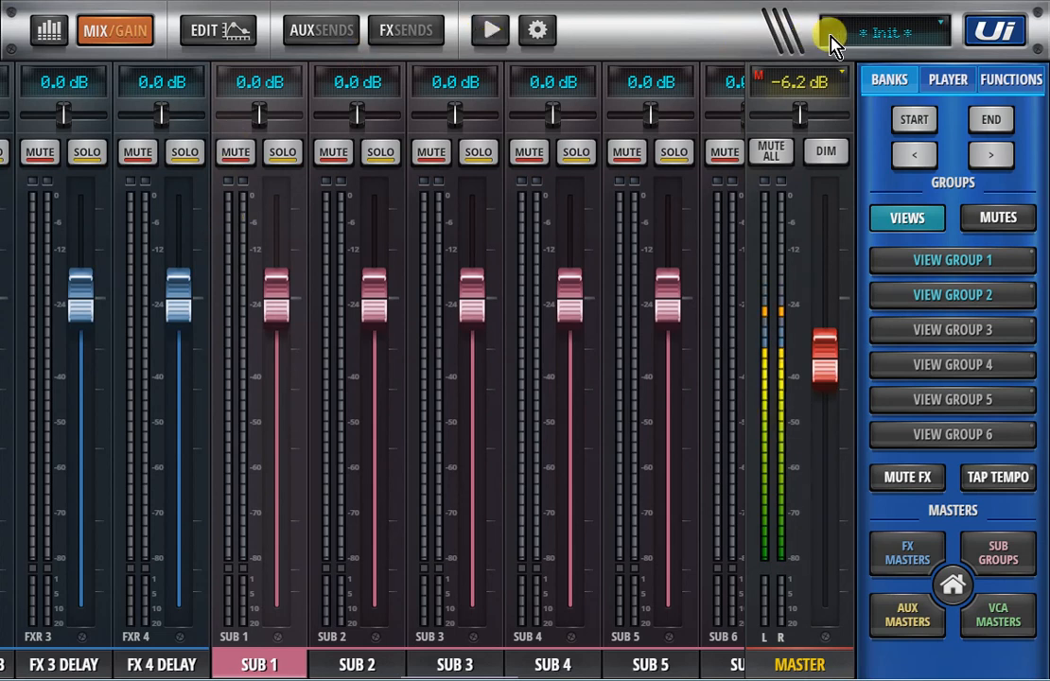
View the show settings page, then return to the mixing view.
click(537, 30)
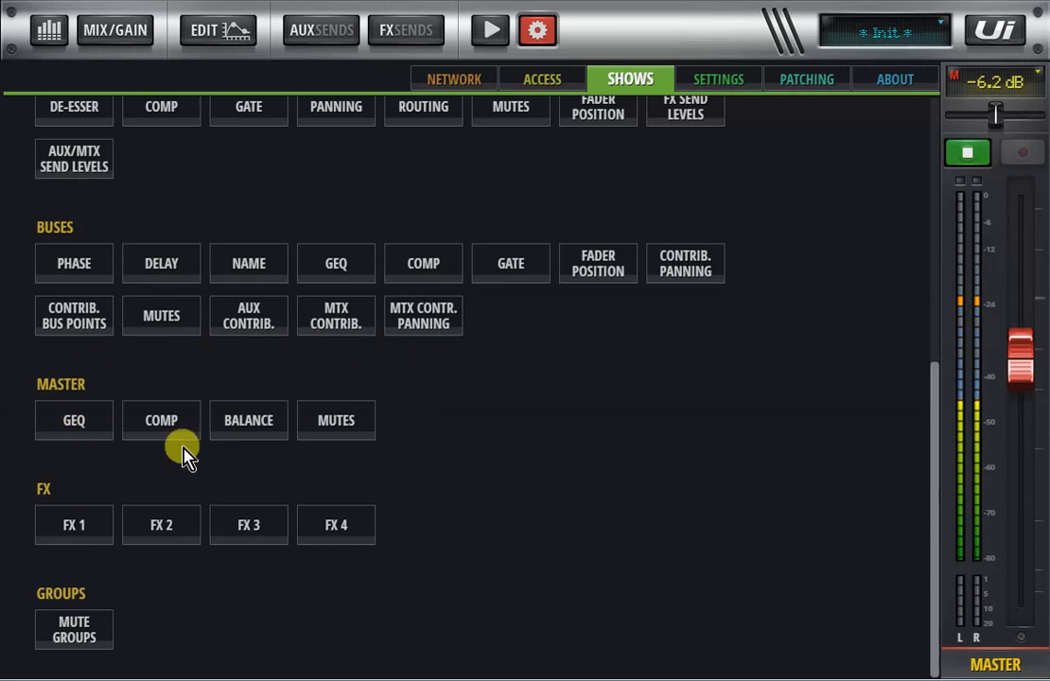
mouse_move(74, 447)
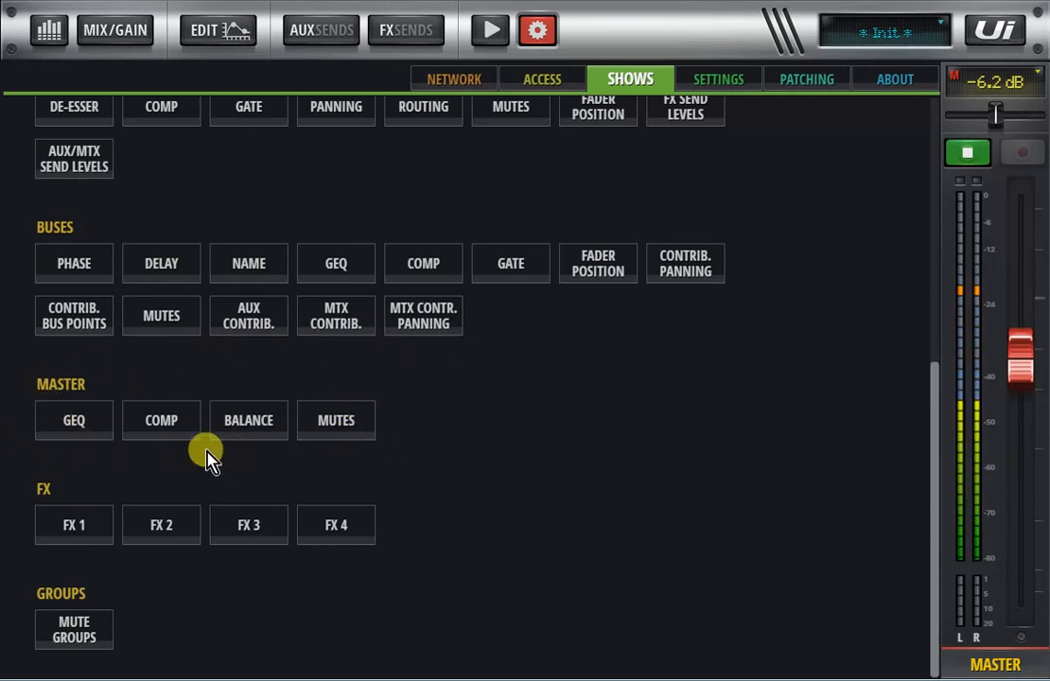
mouse_move(526, 67)
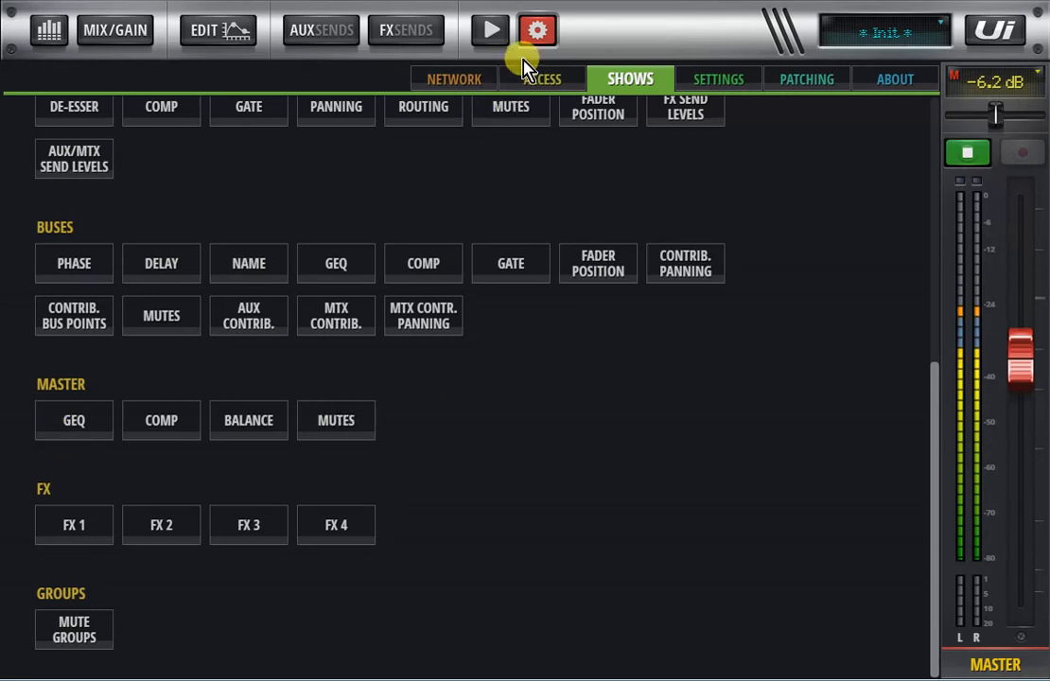
click(114, 31)
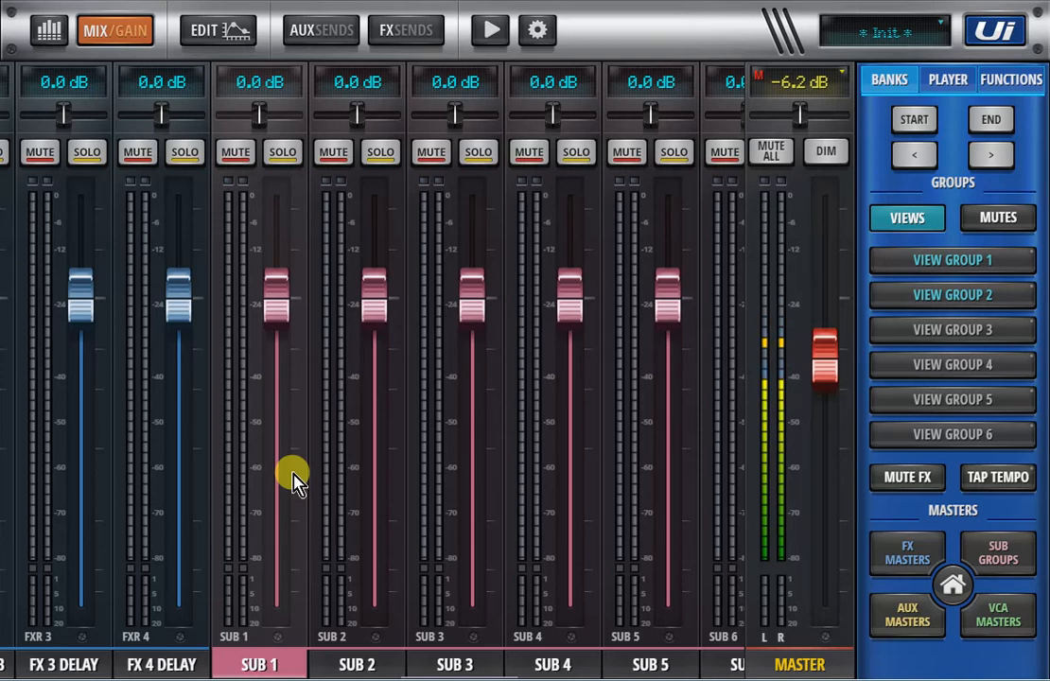
mouse_move(263, 437)
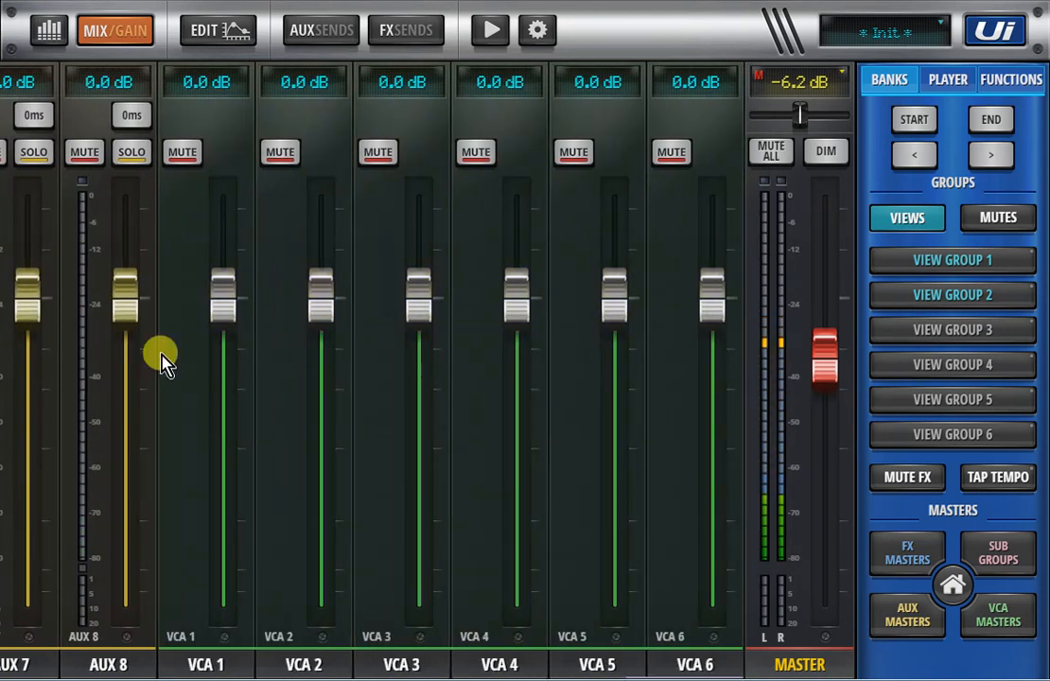
mouse_move(185, 388)
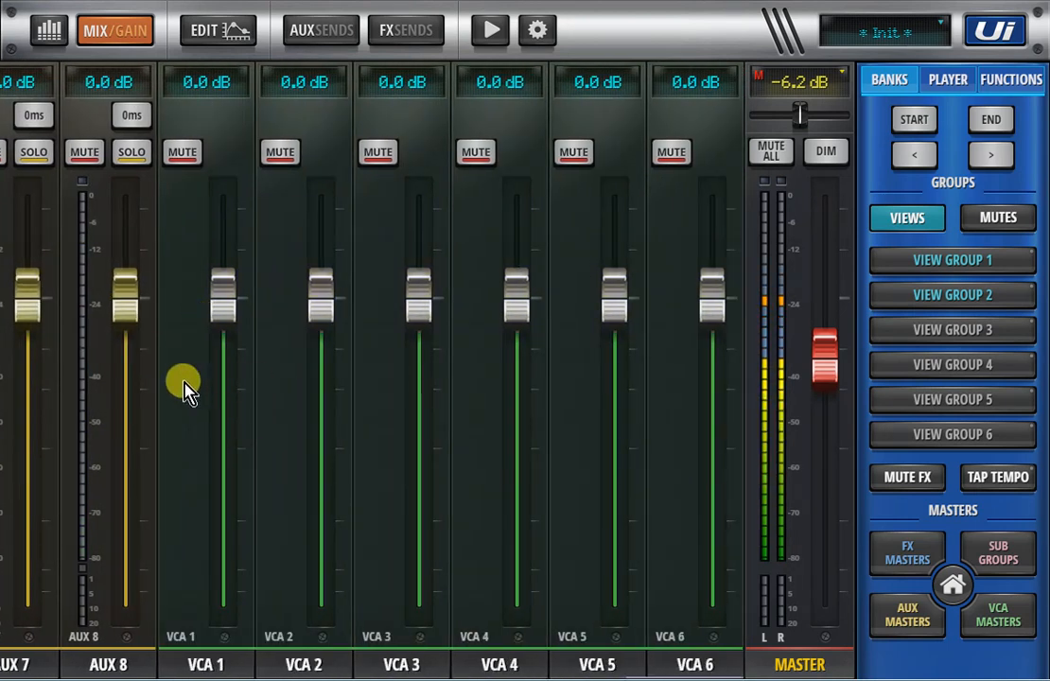
Select VCA 1 and review each VCA's channel assignments in the Meters panel.
click(204, 662)
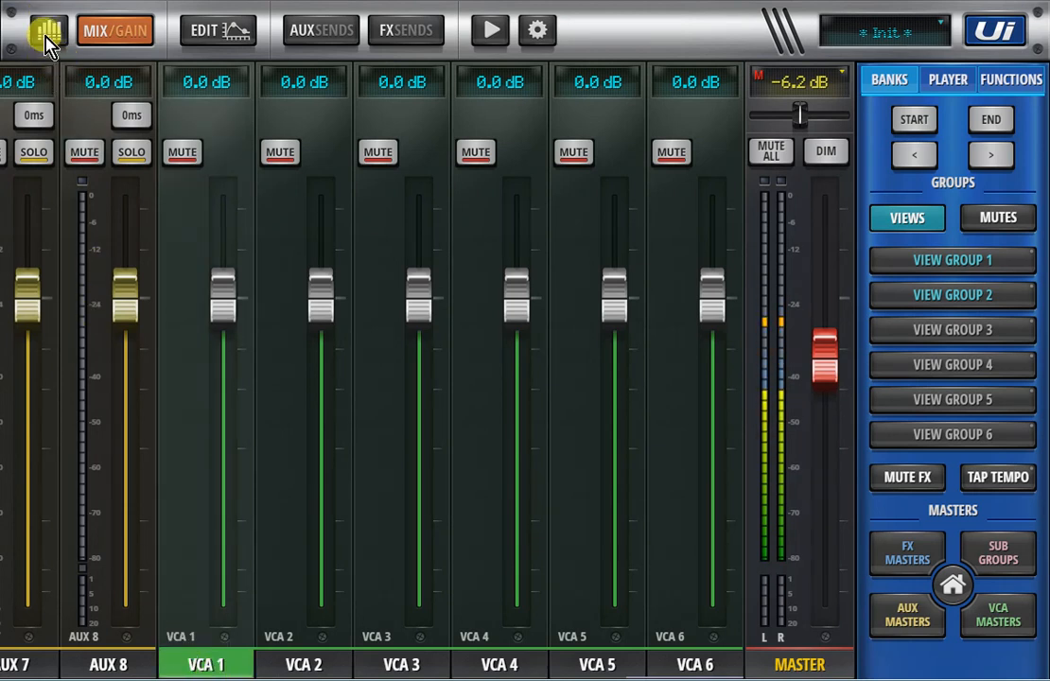
click(49, 30)
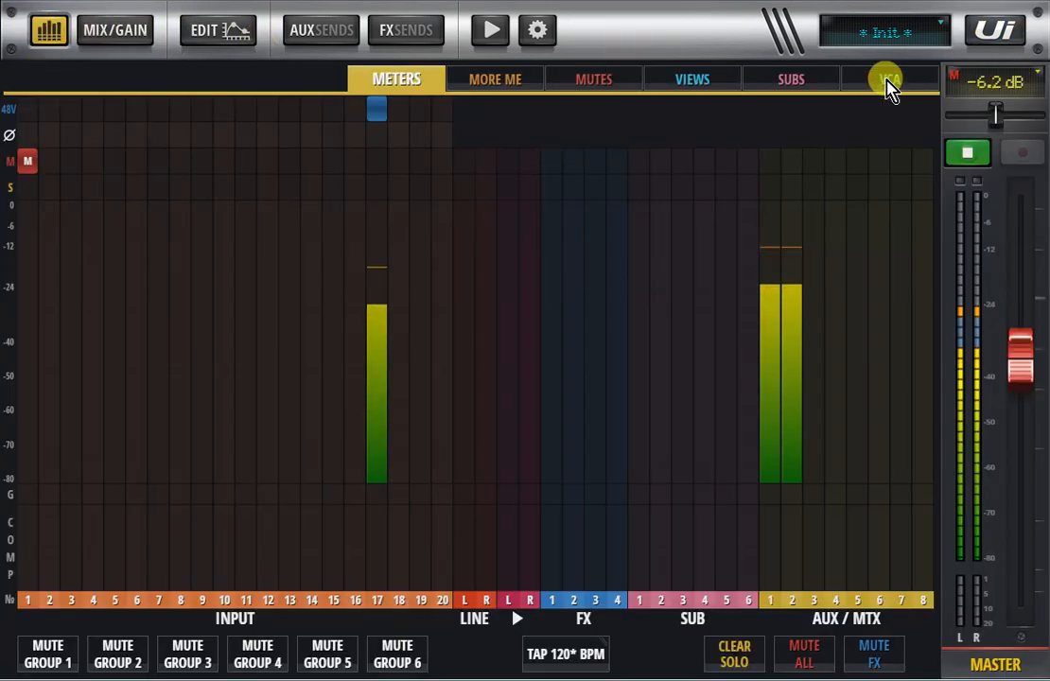
click(889, 80)
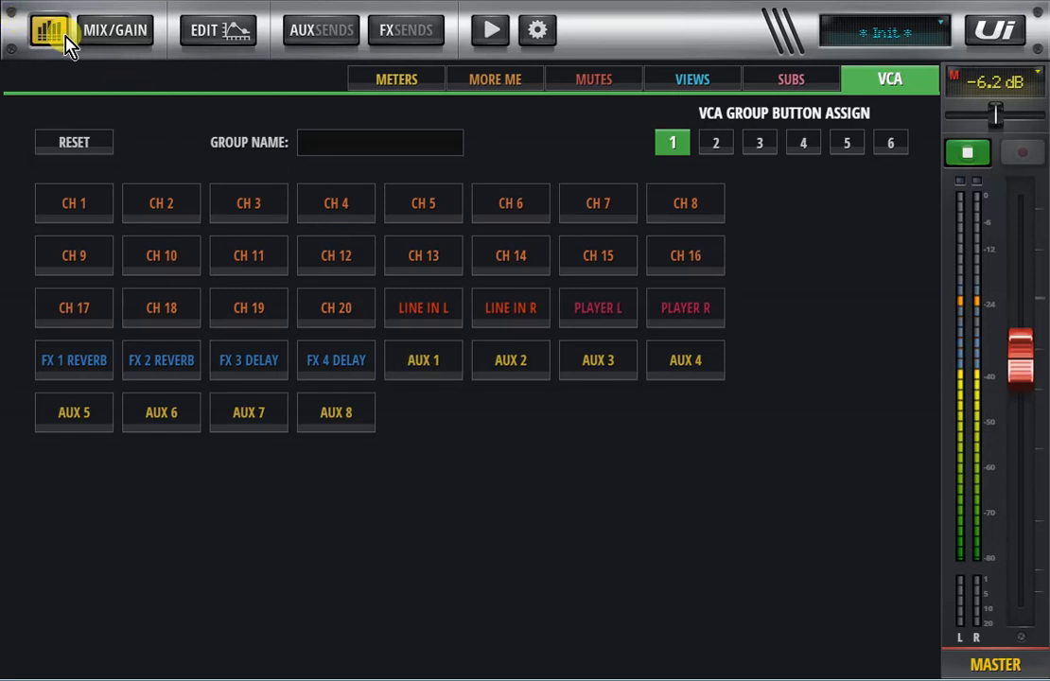
click(113, 31)
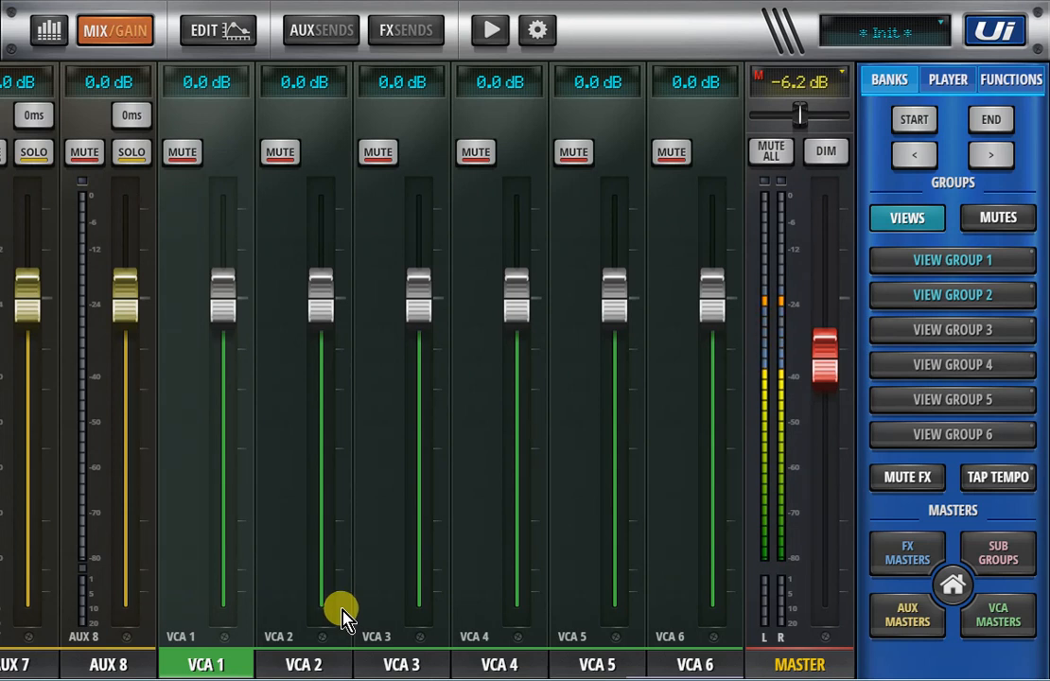
Select the AUX 4 bus and show its aux sends page.
click(348, 663)
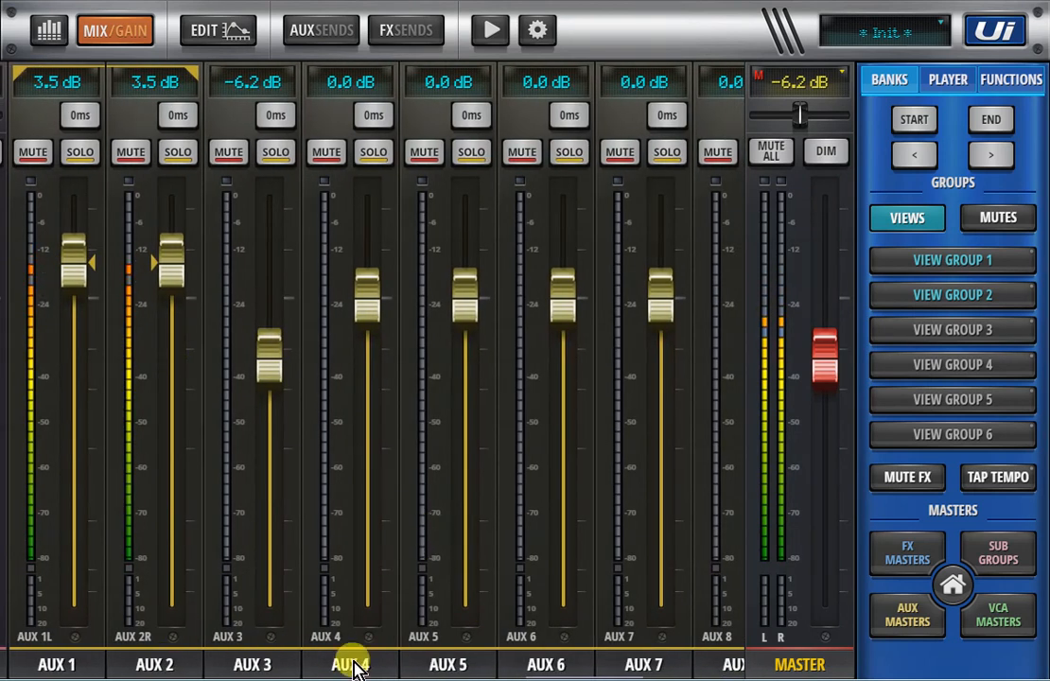
click(350, 662)
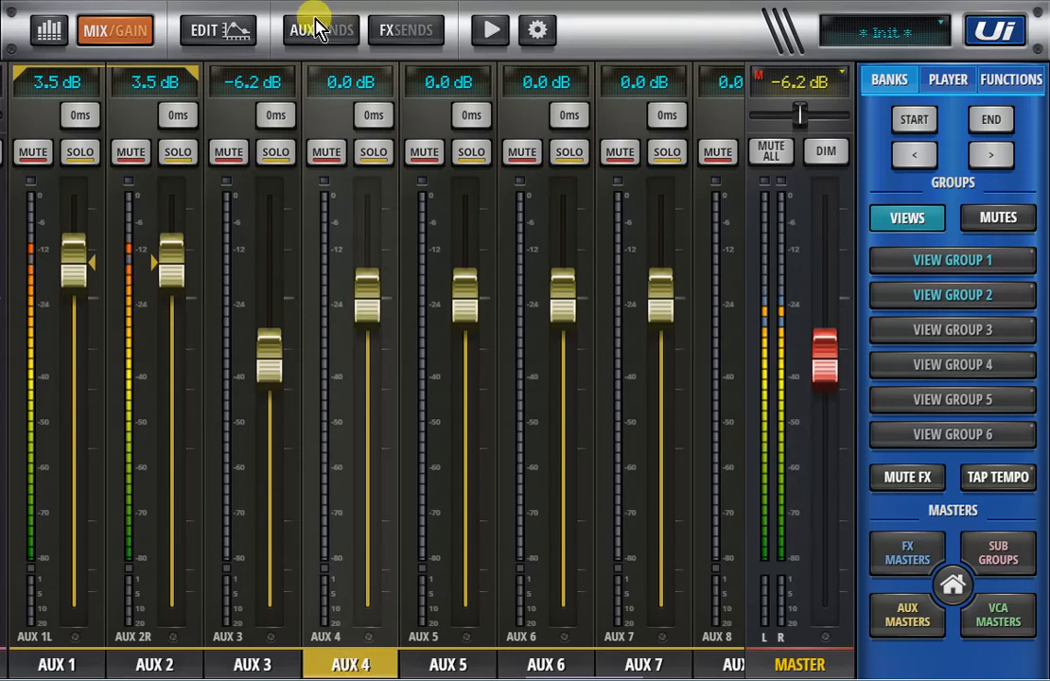
click(321, 30)
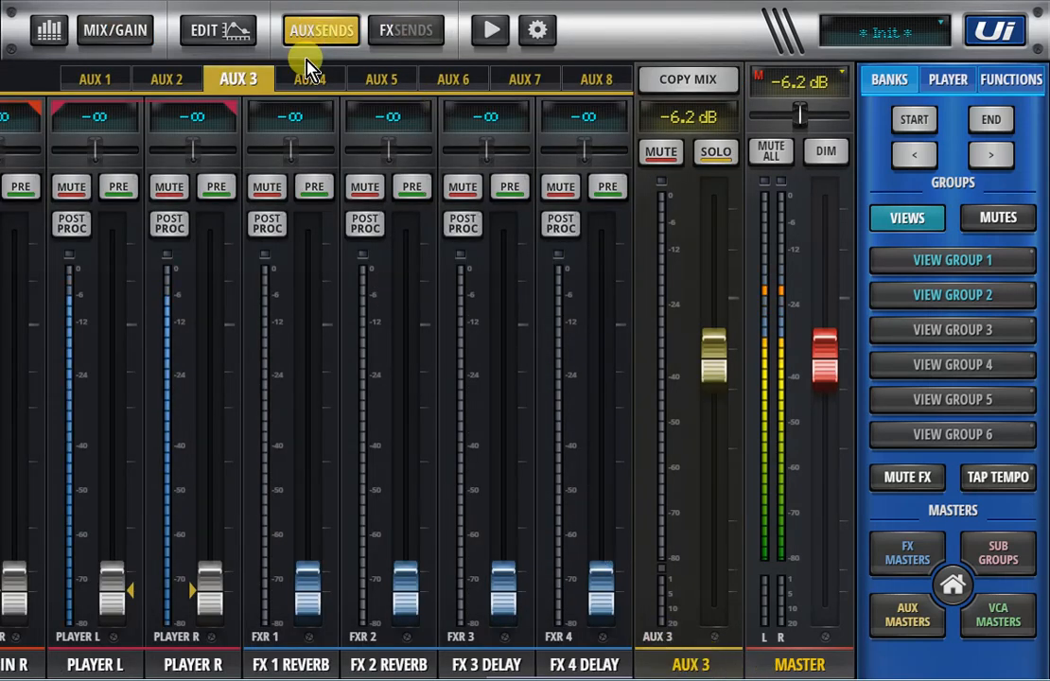
click(310, 79)
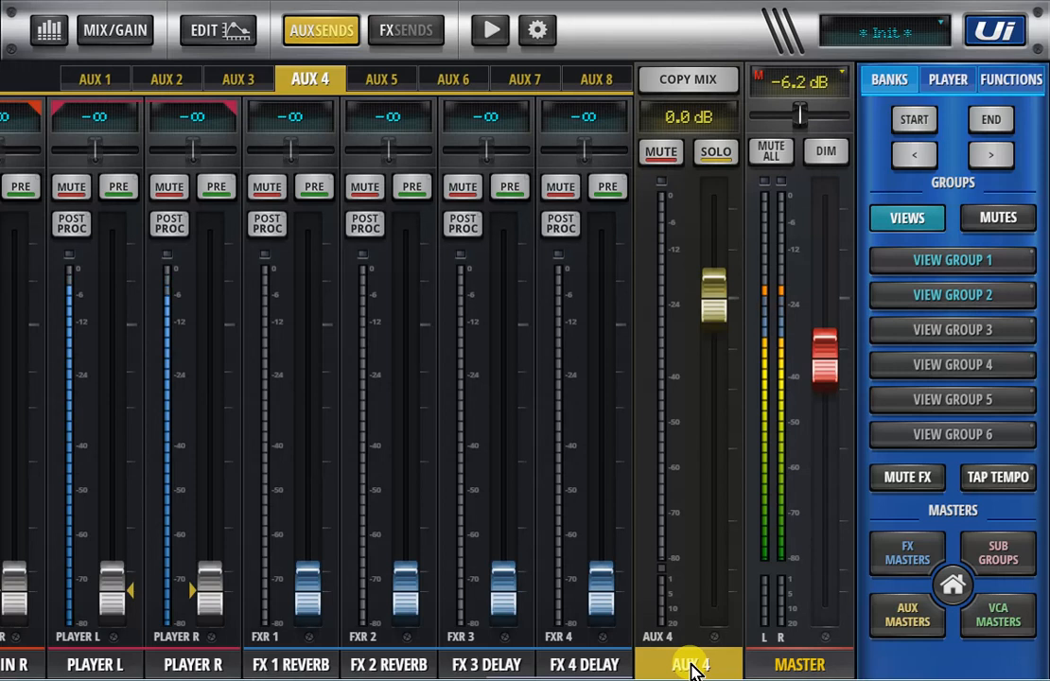
Convert AUX 4 into matrix output MTX 4, then show the input channels' gain.
click(688, 664)
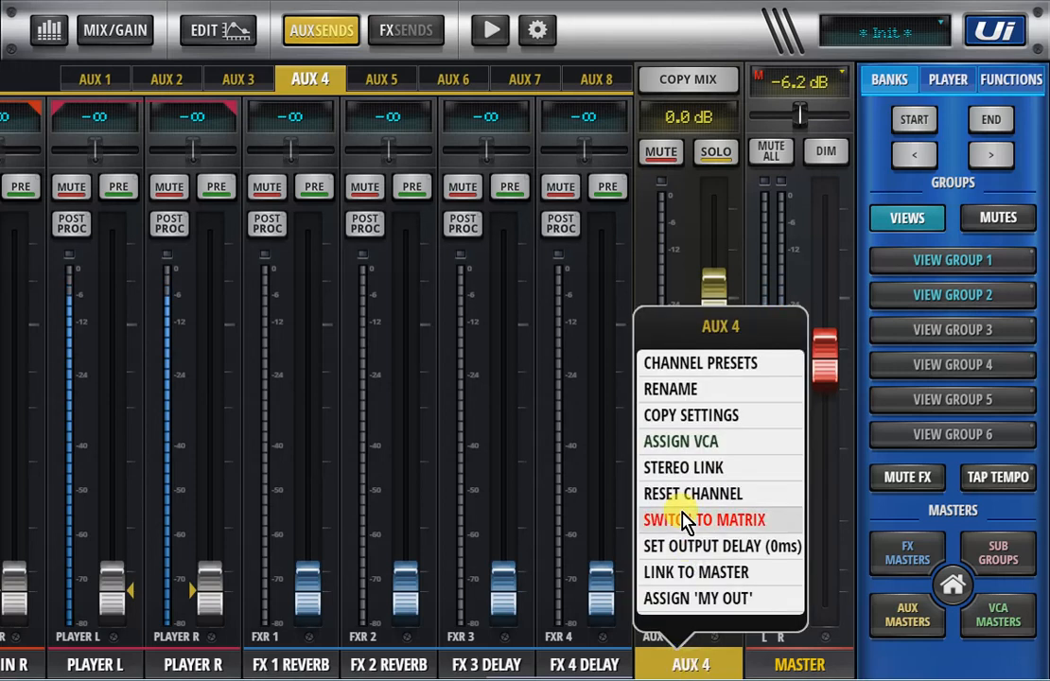
click(704, 518)
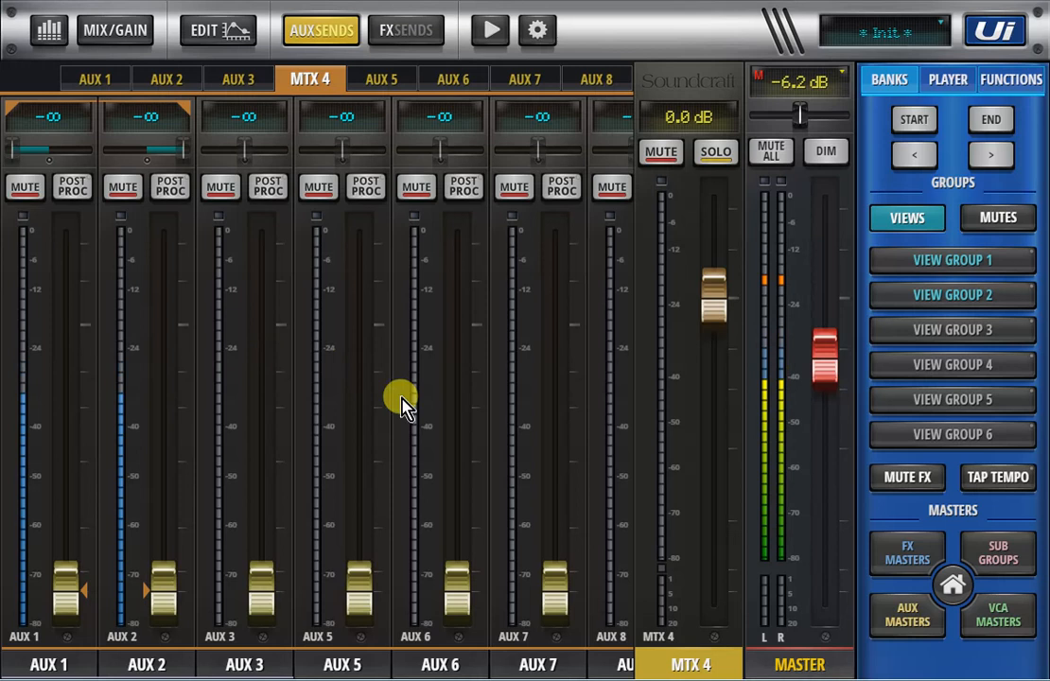
mouse_move(534, 417)
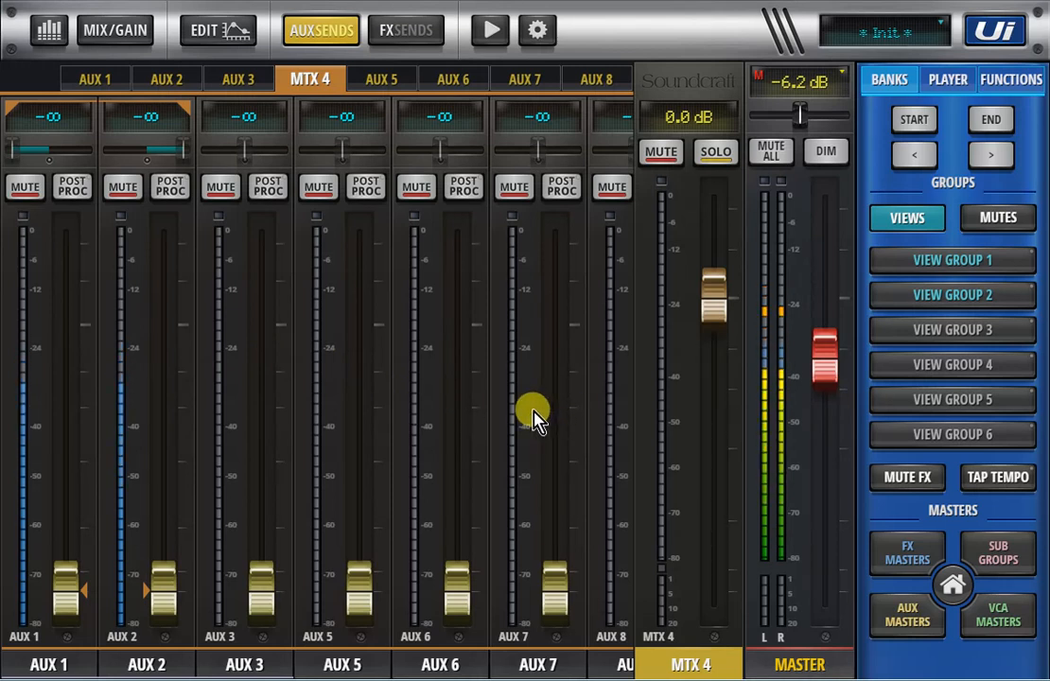
mouse_move(473, 272)
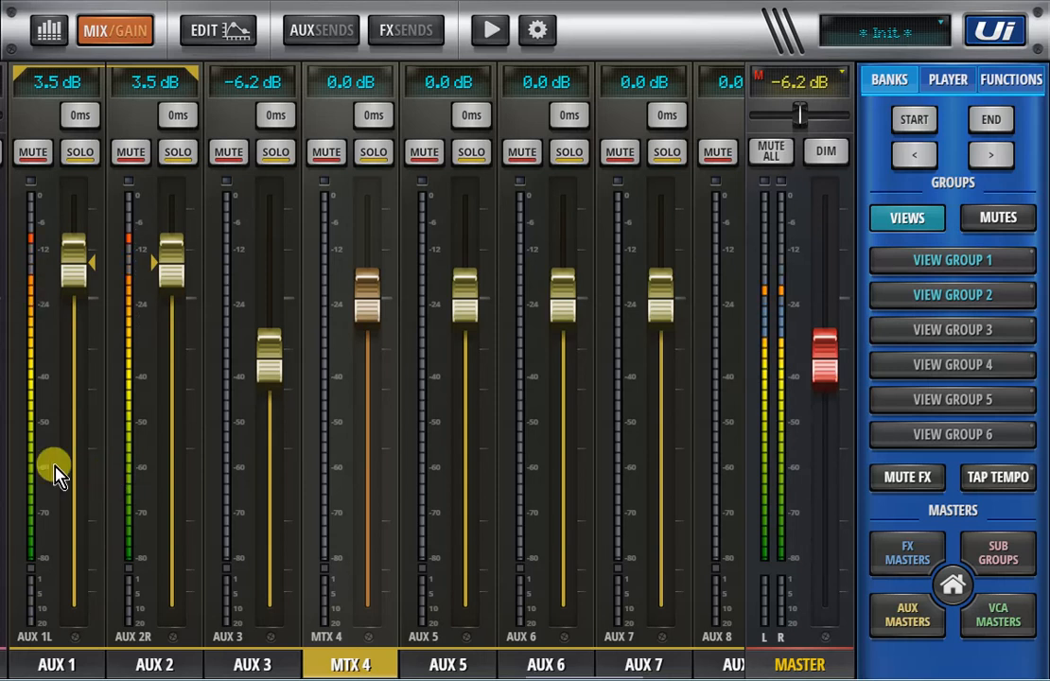
click(115, 31)
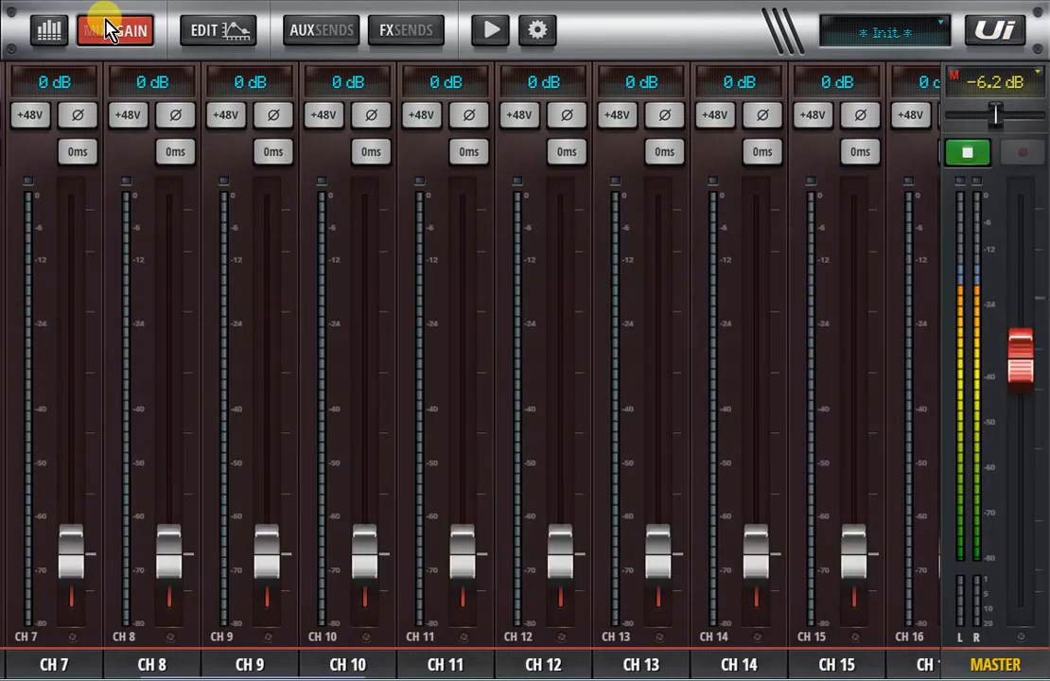
View the global settings with Master MTX Send Point and HDMI Underscan, then bring up the USB player.
click(115, 30)
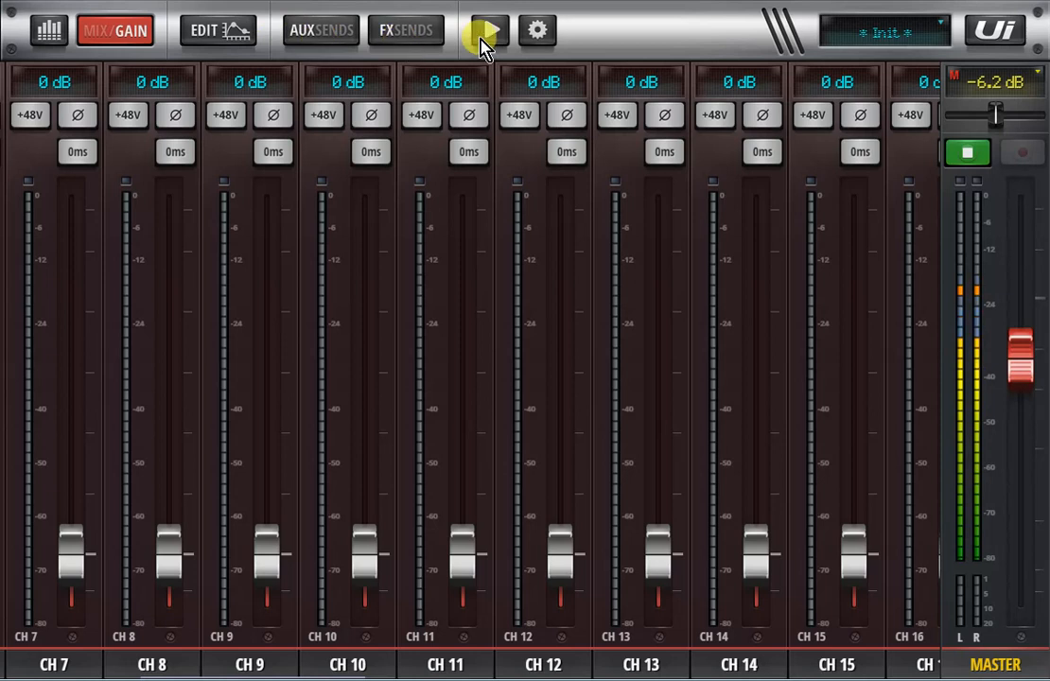
click(537, 31)
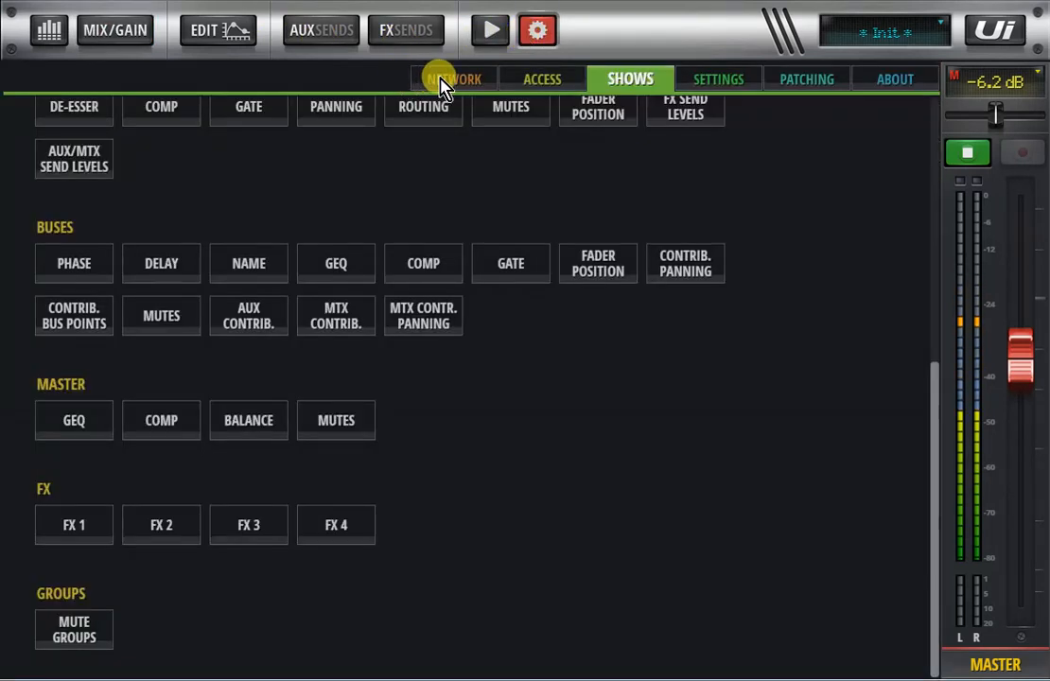
click(719, 79)
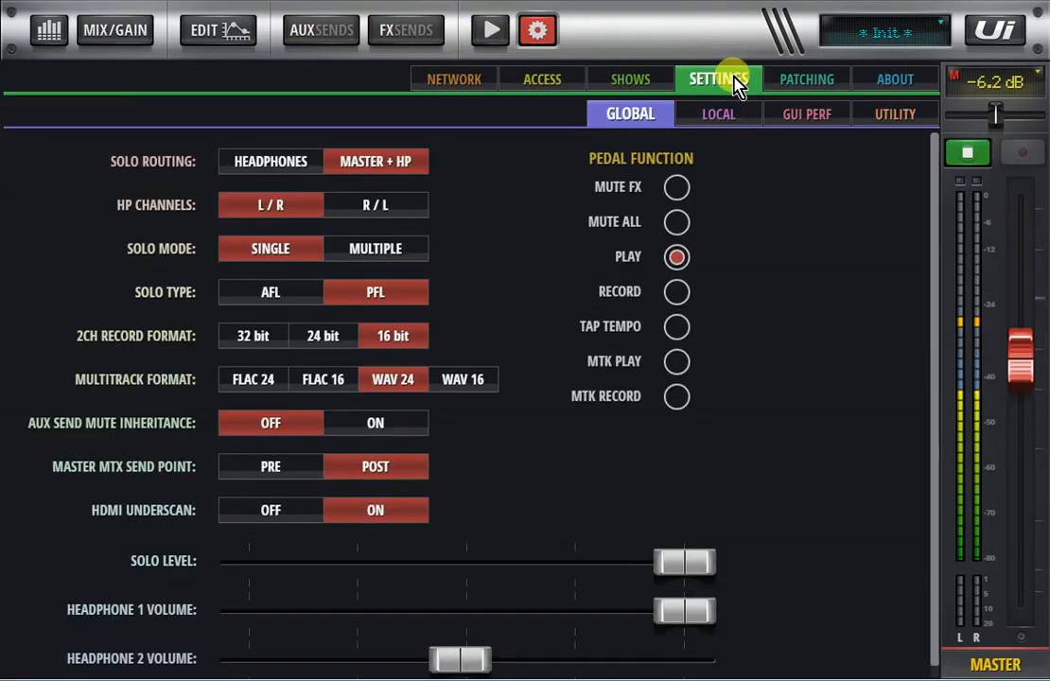
mouse_move(439, 464)
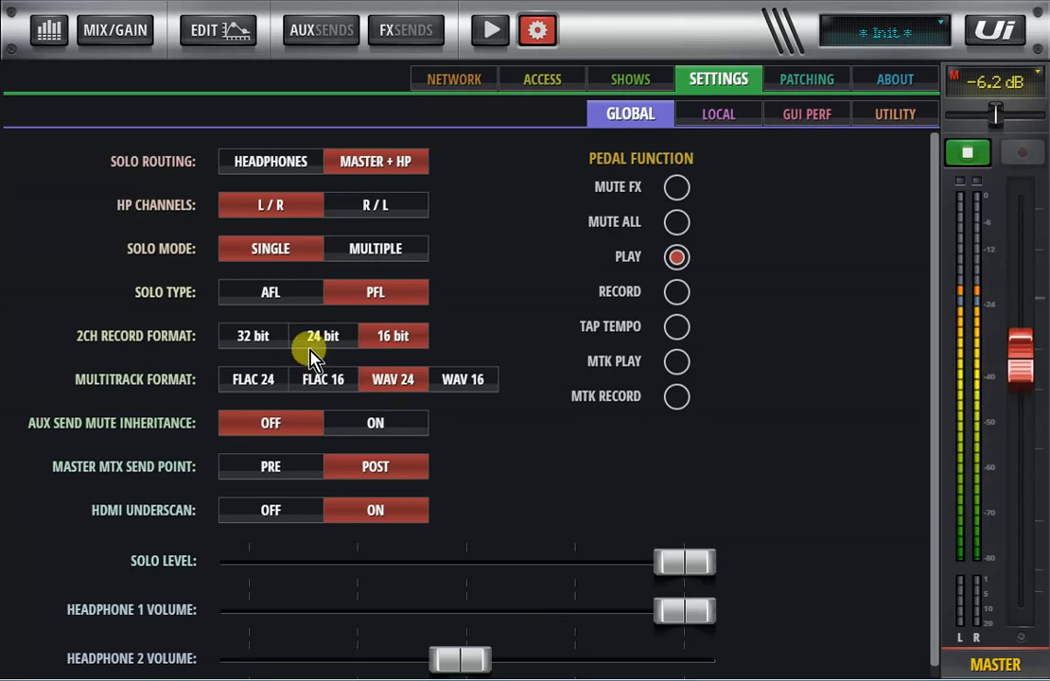
click(488, 30)
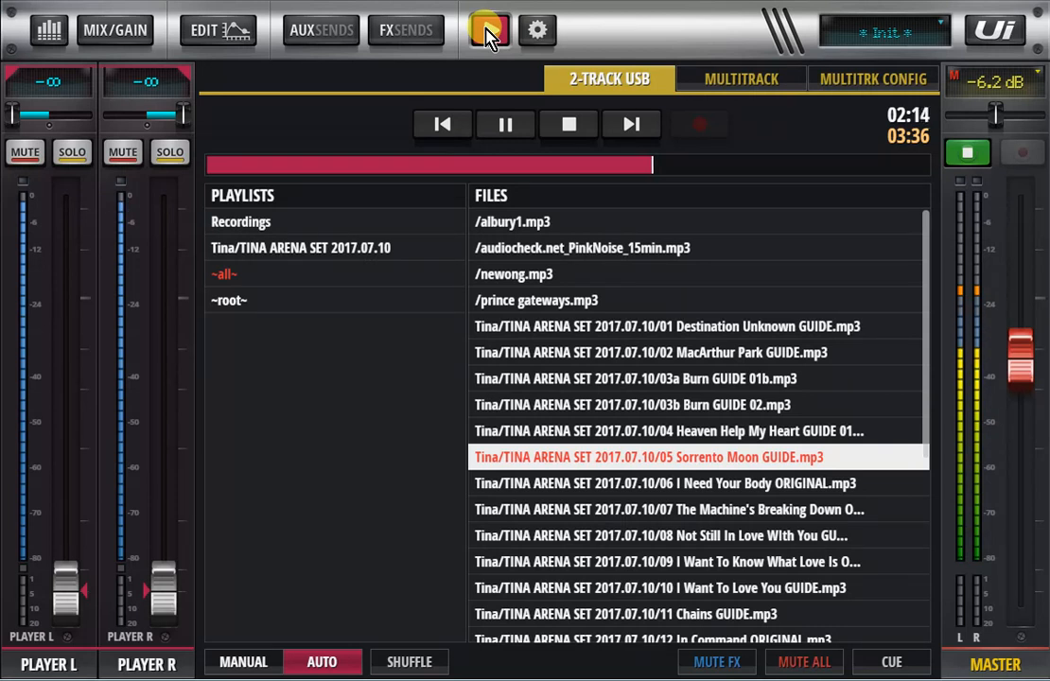
Close the 2-track USB player and return to input channels 1–8.
click(113, 30)
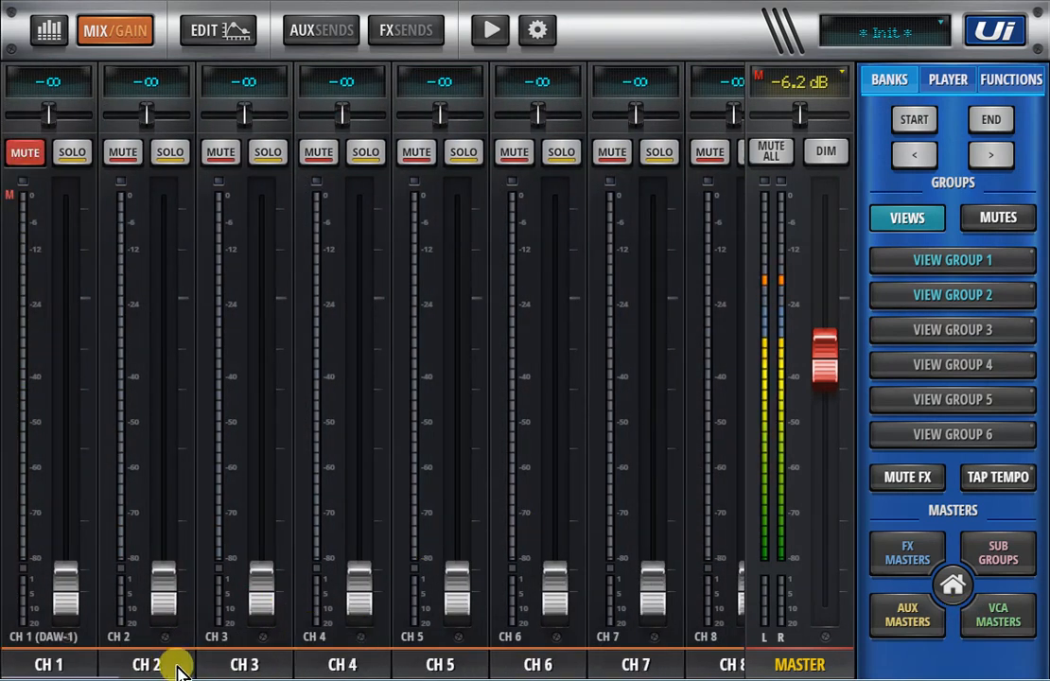
Select CH 2, CH 3 and CH 4 in turn to show their colour stripes.
click(146, 662)
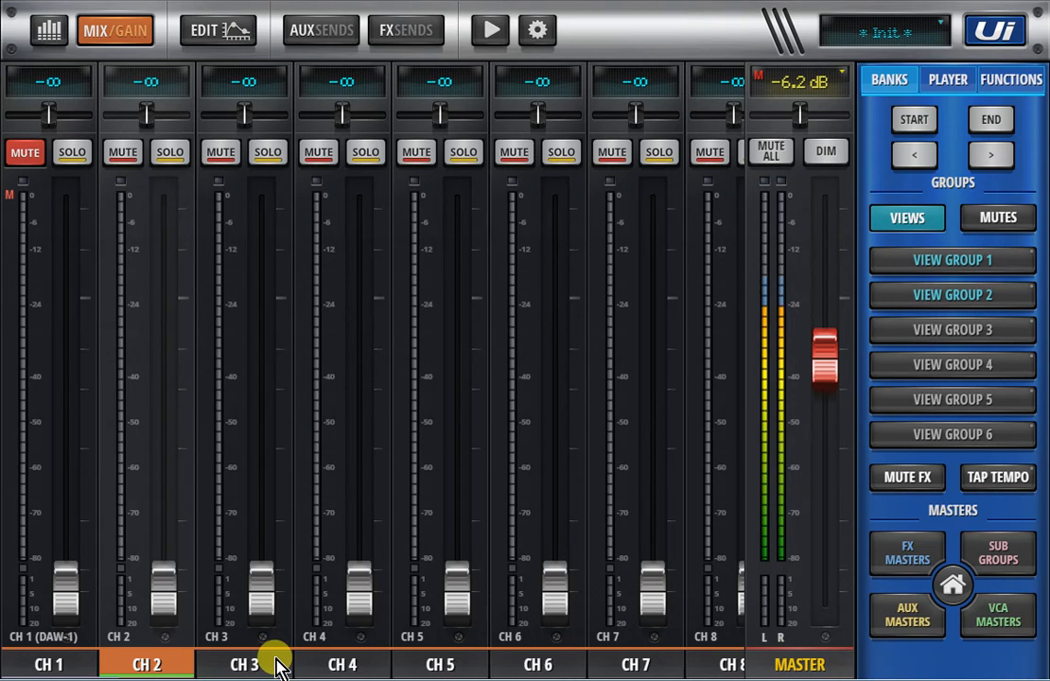
click(244, 662)
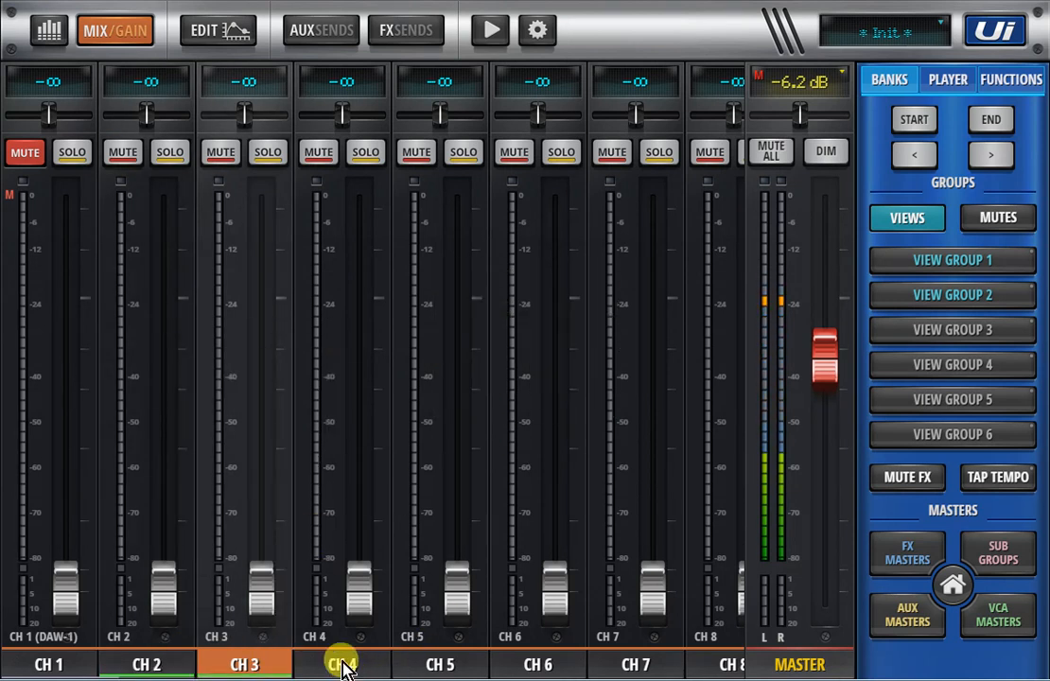
click(340, 662)
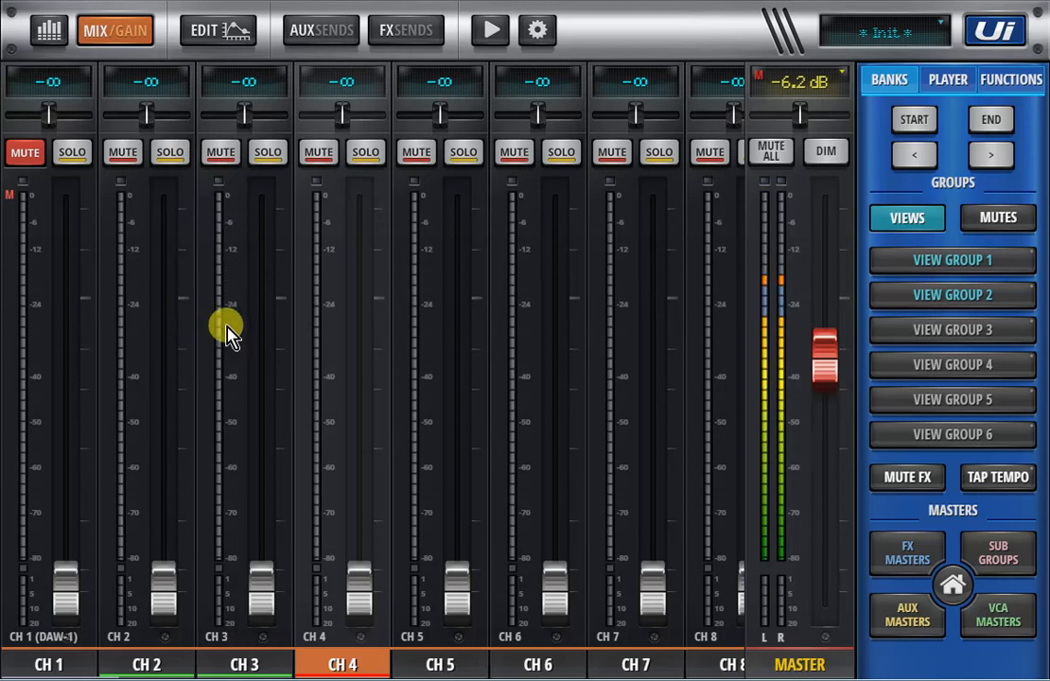
mouse_move(180, 414)
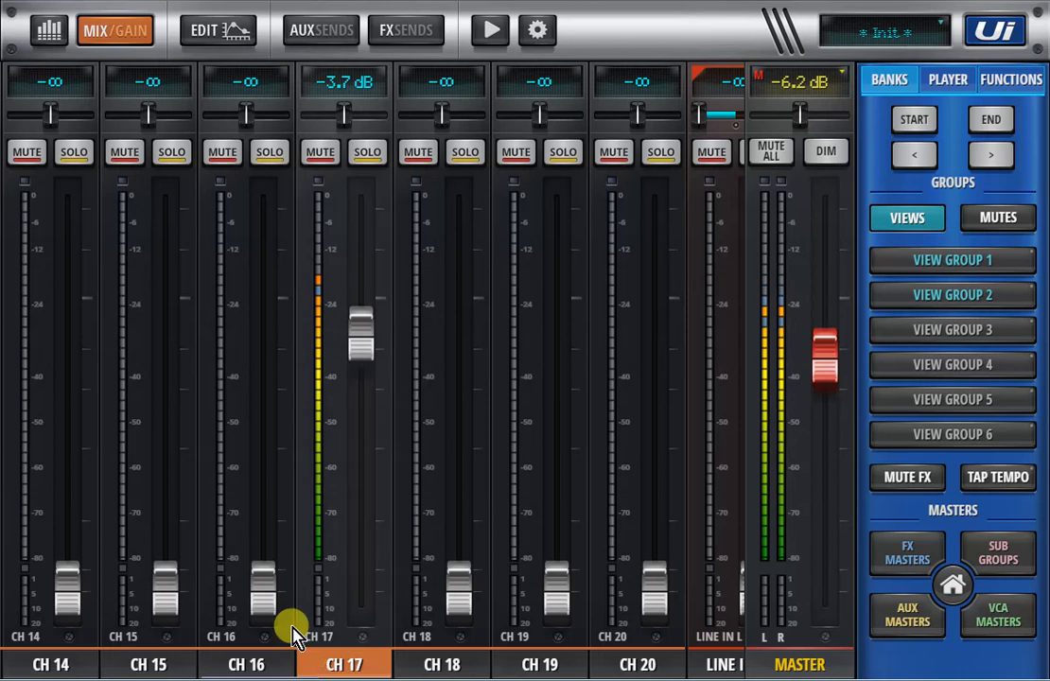
In CH 17's EQ page, freeze the RTA spectrum trace with Hold RTA.
click(218, 30)
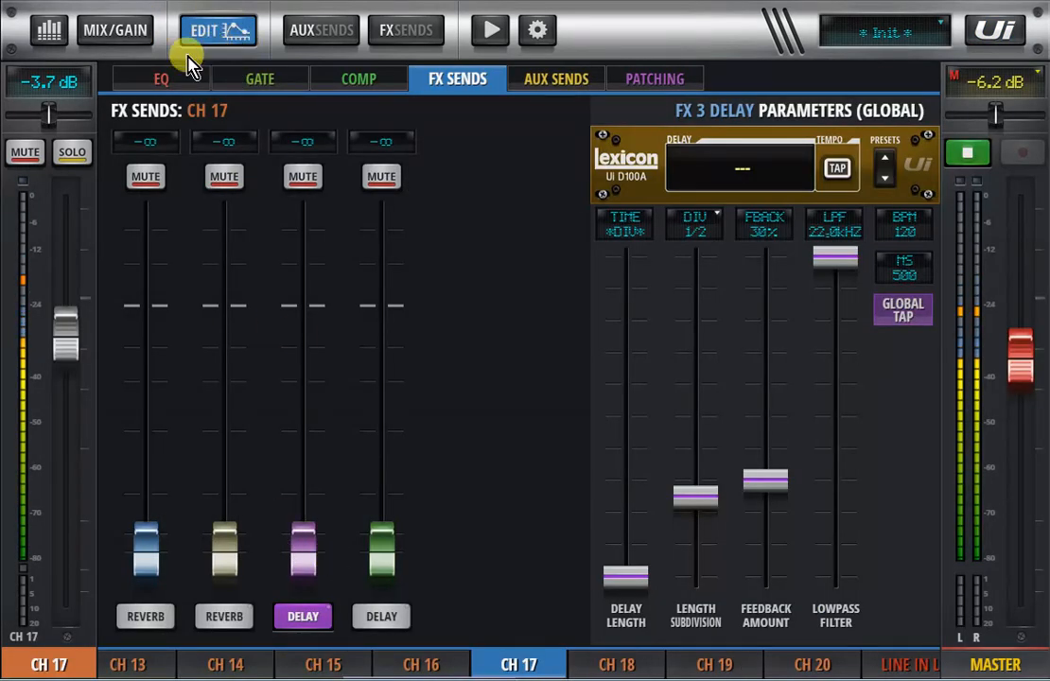
click(161, 80)
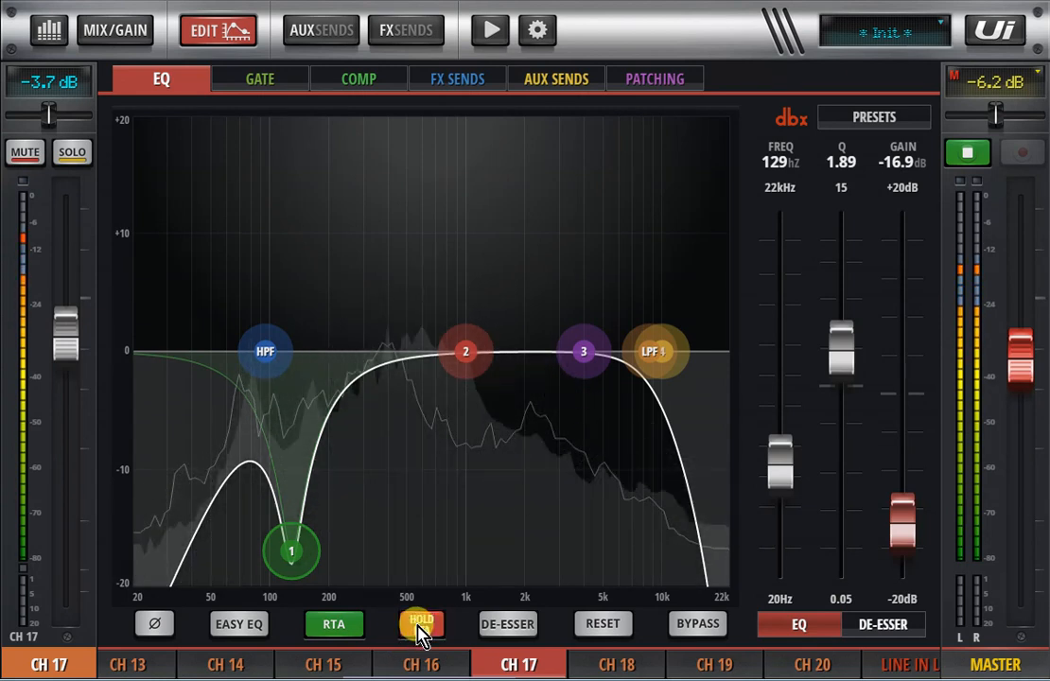
drag(463, 350, 515, 242)
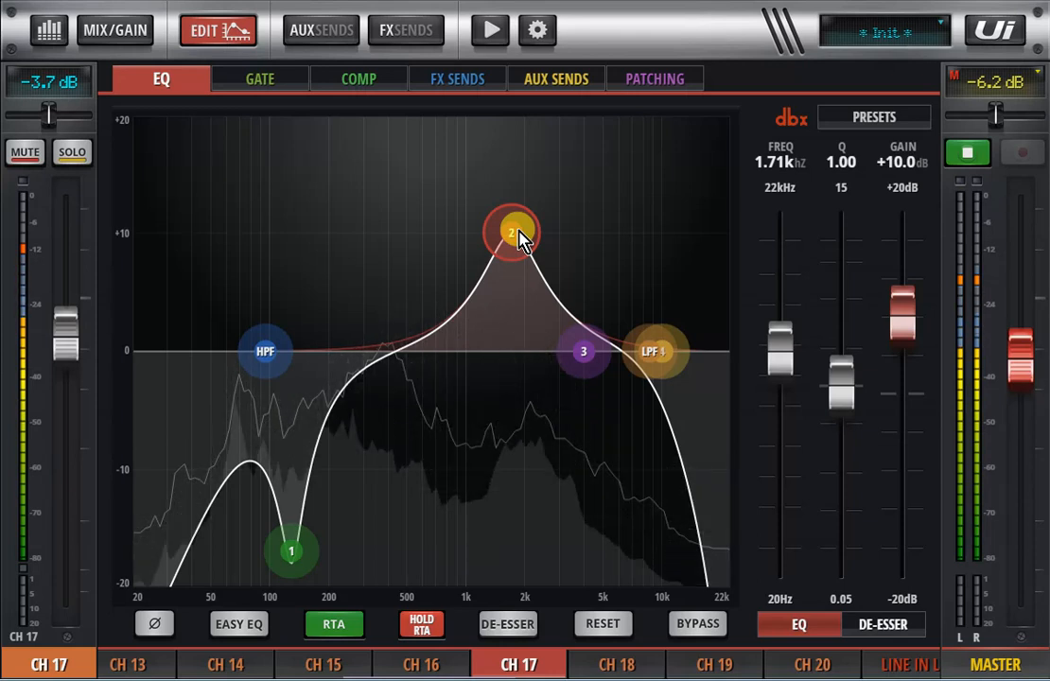
Sweep EQ band 2 into a cut and back to flat, then return to the mixer view.
drag(511, 234, 488, 424)
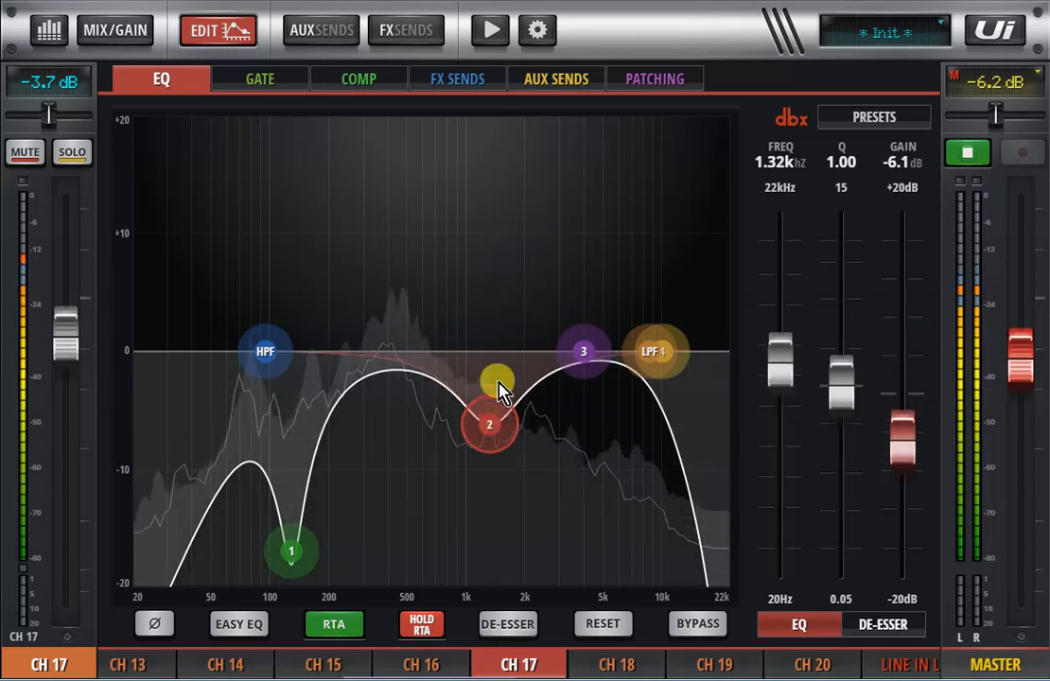
drag(488, 424, 477, 356)
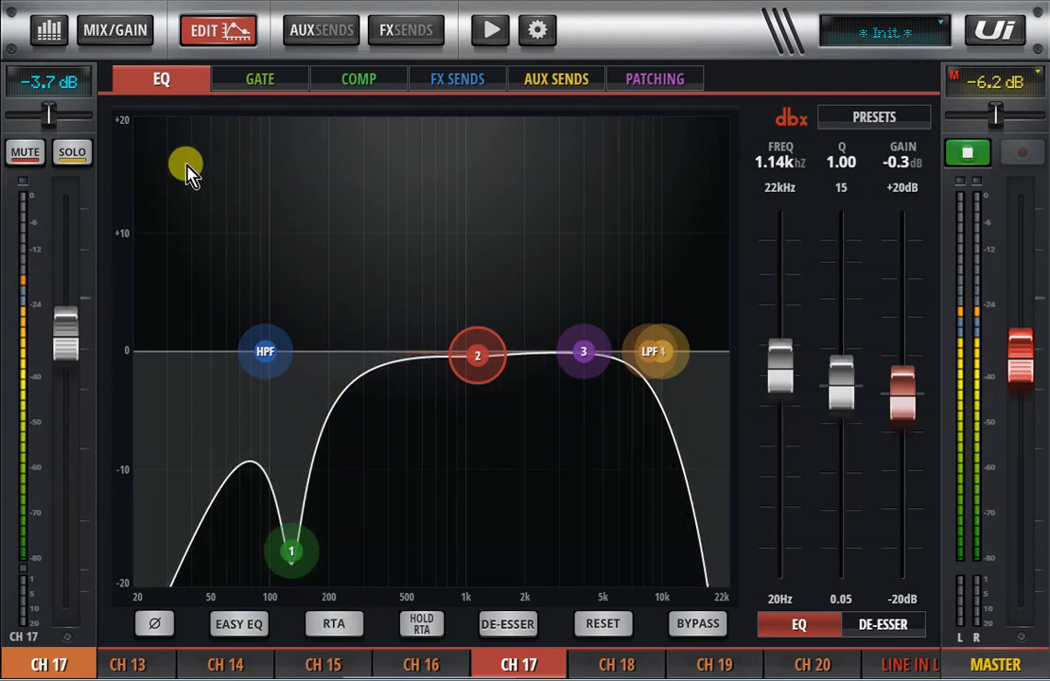
click(219, 30)
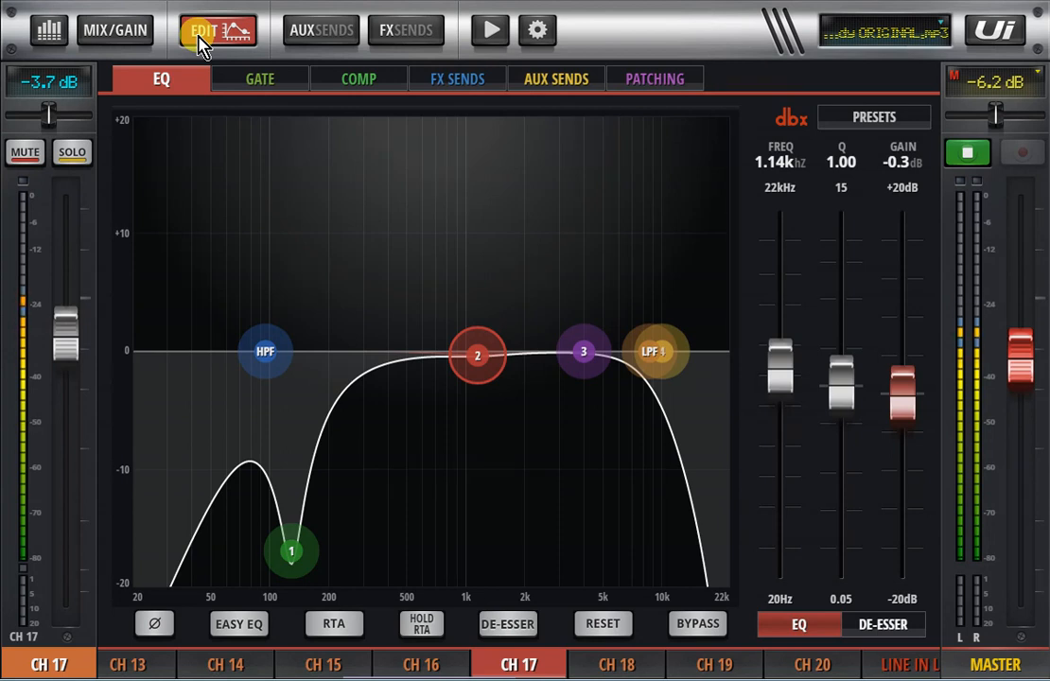
click(114, 30)
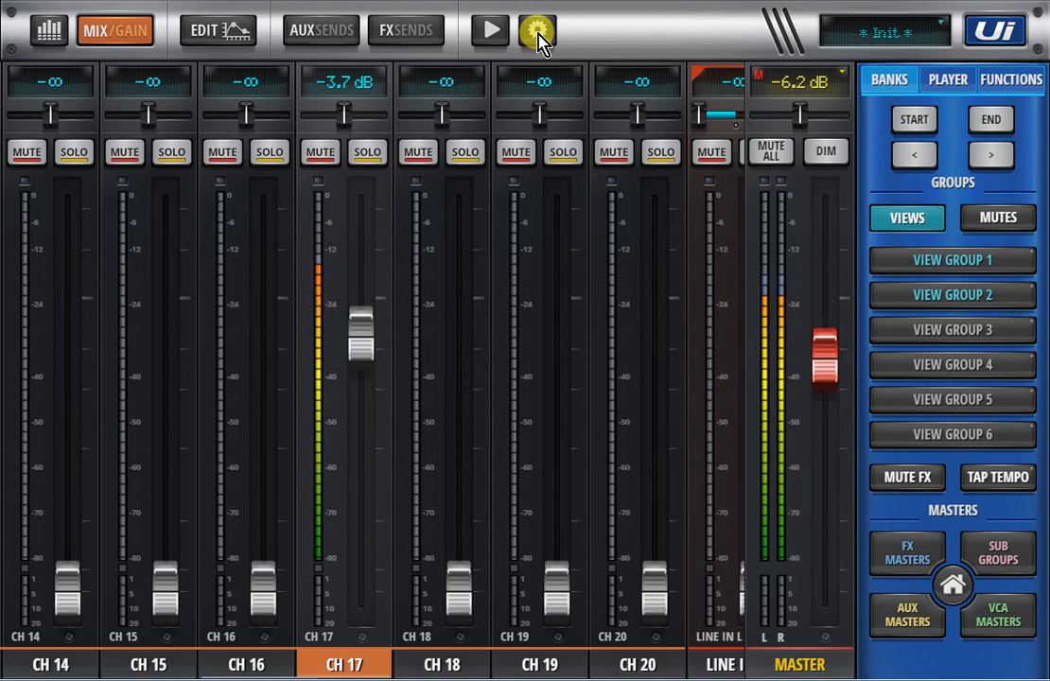
Enable EQ CURVE ON CHANNEL LED in Local settings and return to the MIX/GAIN faders.
click(537, 30)
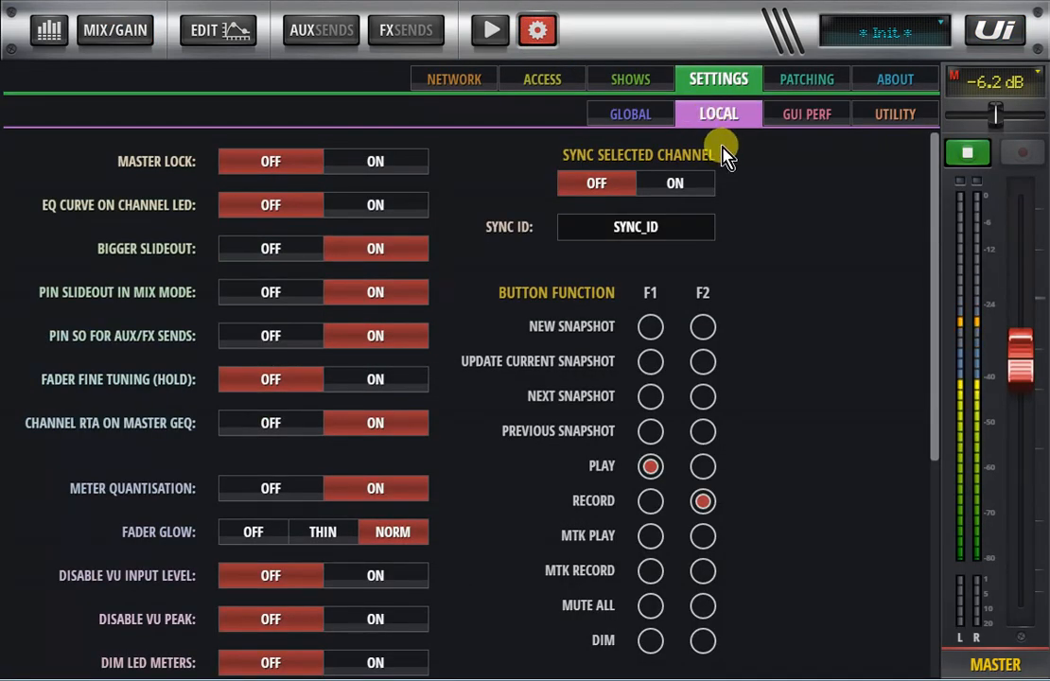
mouse_move(190, 227)
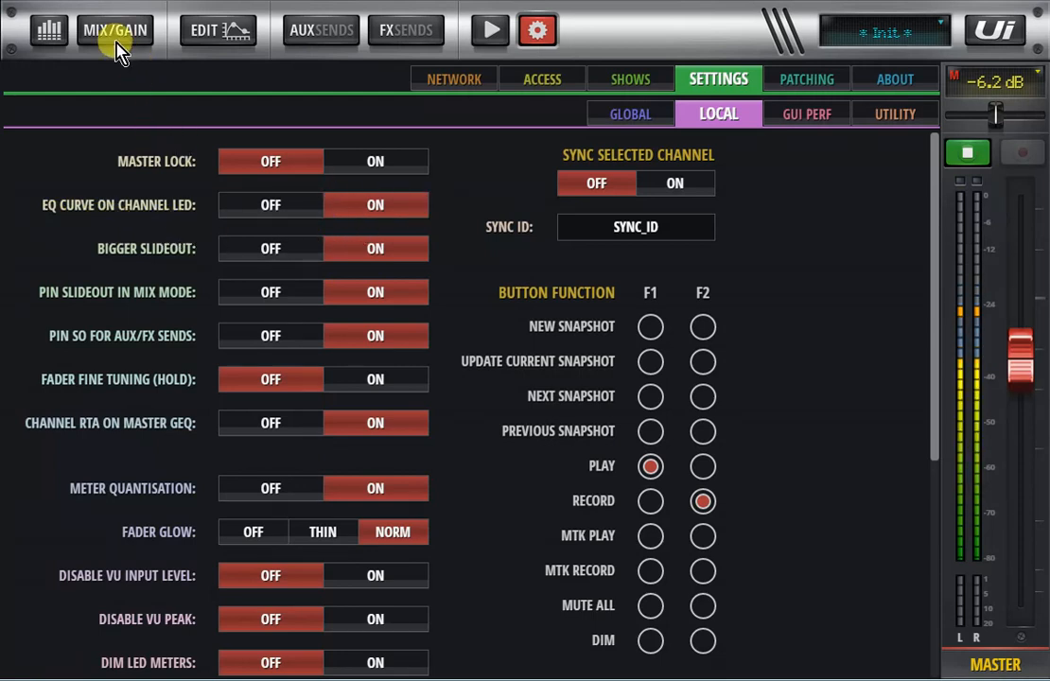
click(116, 30)
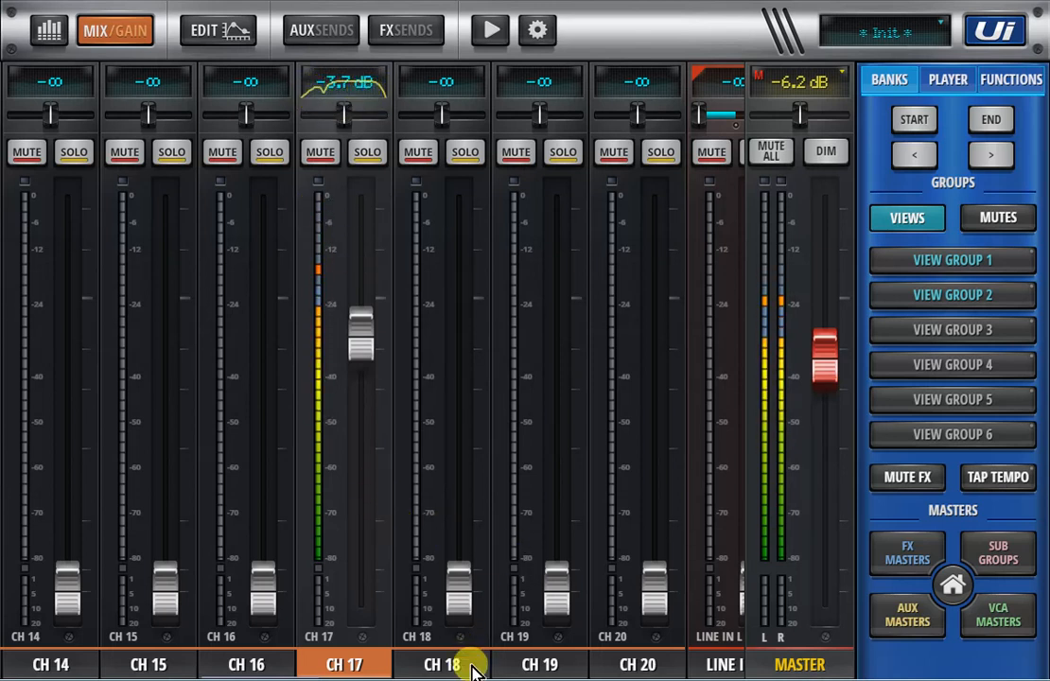
Visit CH 18's EQ editor and return to the mixer showing its two-peak curve.
click(441, 663)
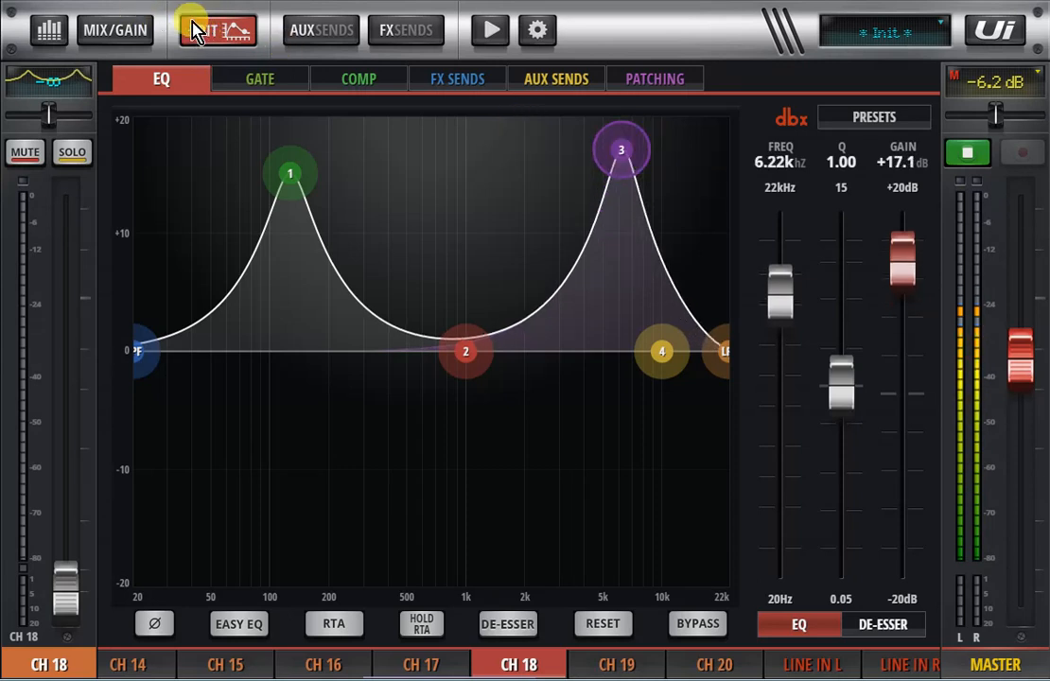
click(113, 30)
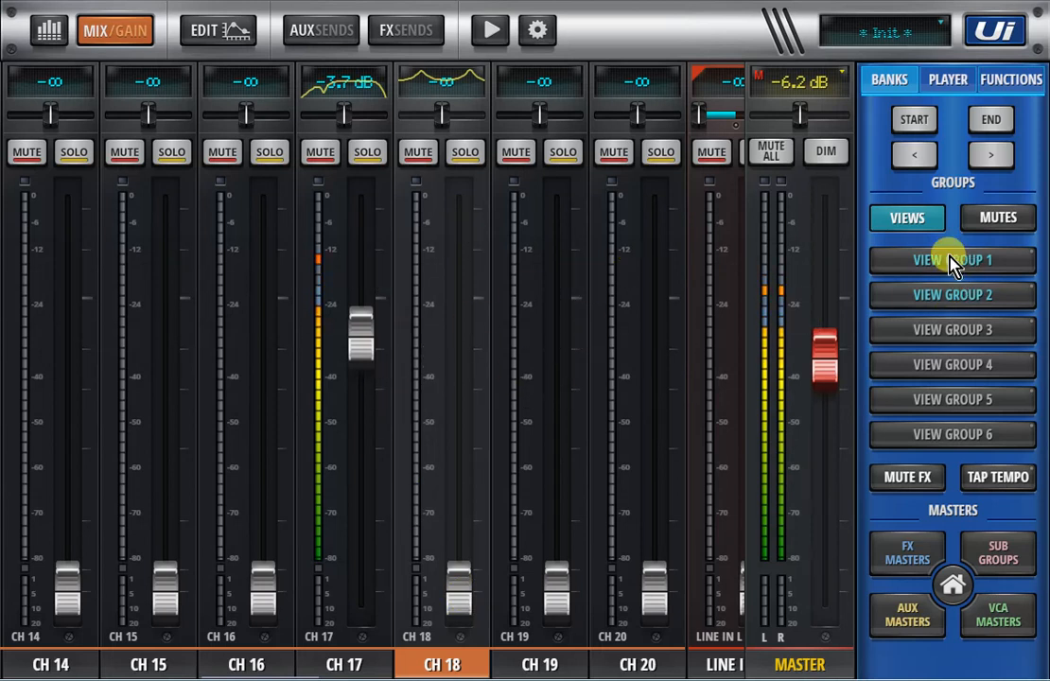
Filter to VIEW GROUP 1 and toggle between the AUX SENDS view and the channel mixer.
click(951, 261)
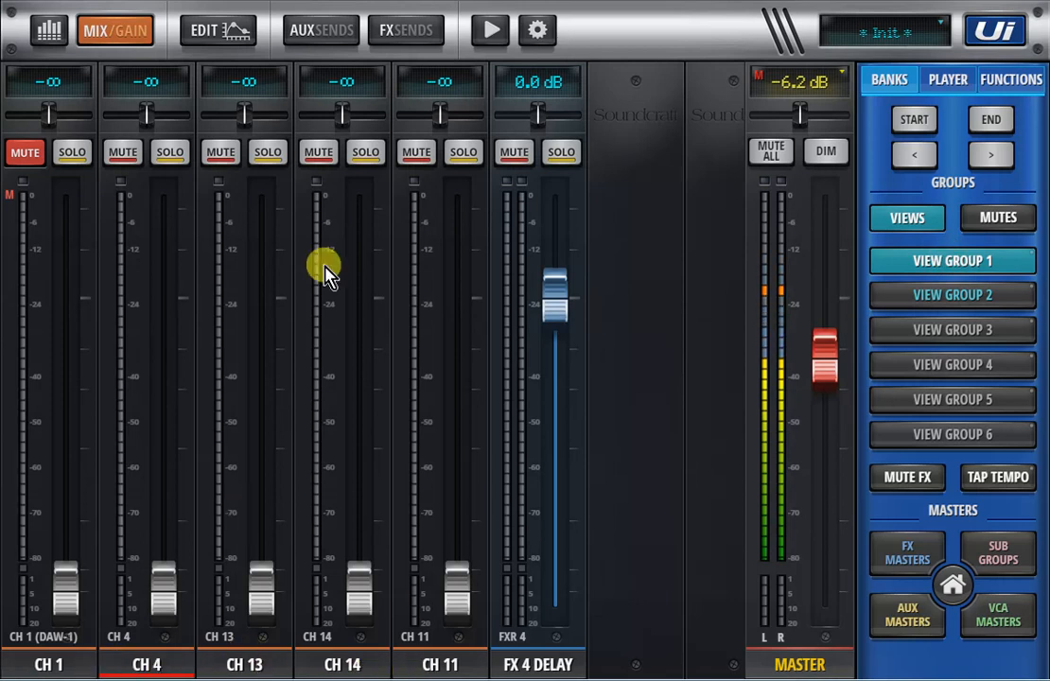
click(320, 31)
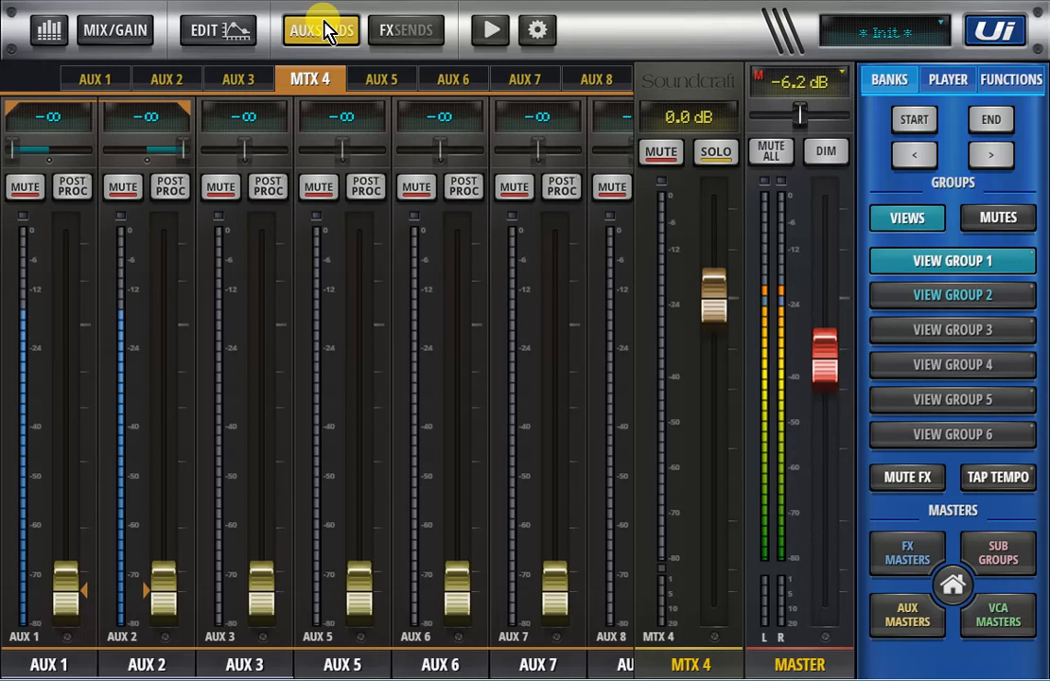
click(322, 30)
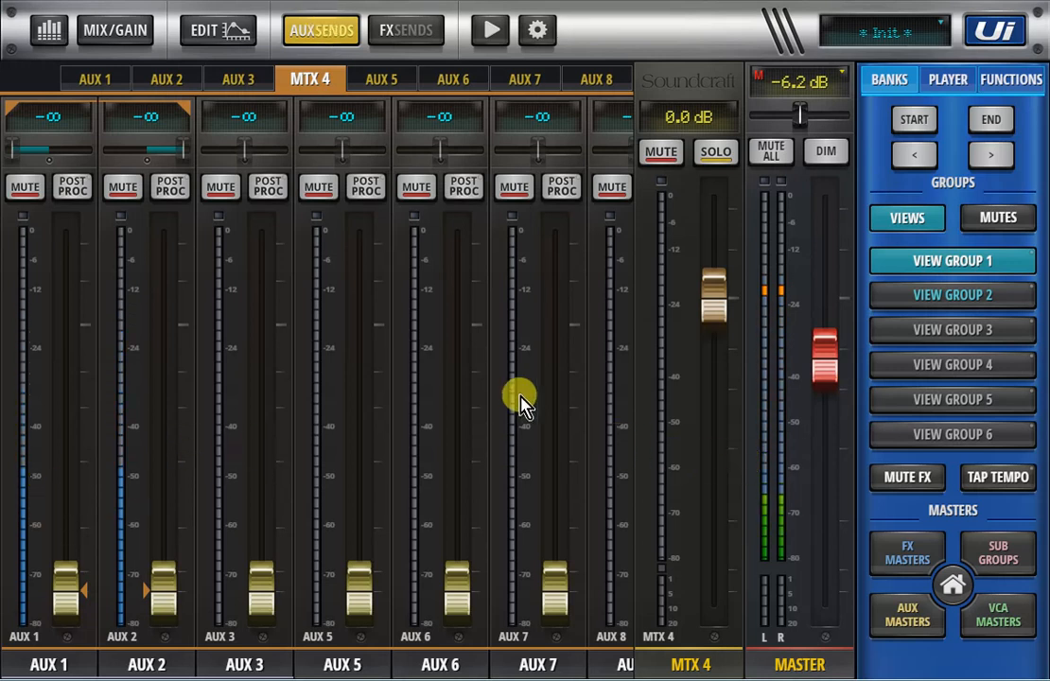
click(114, 30)
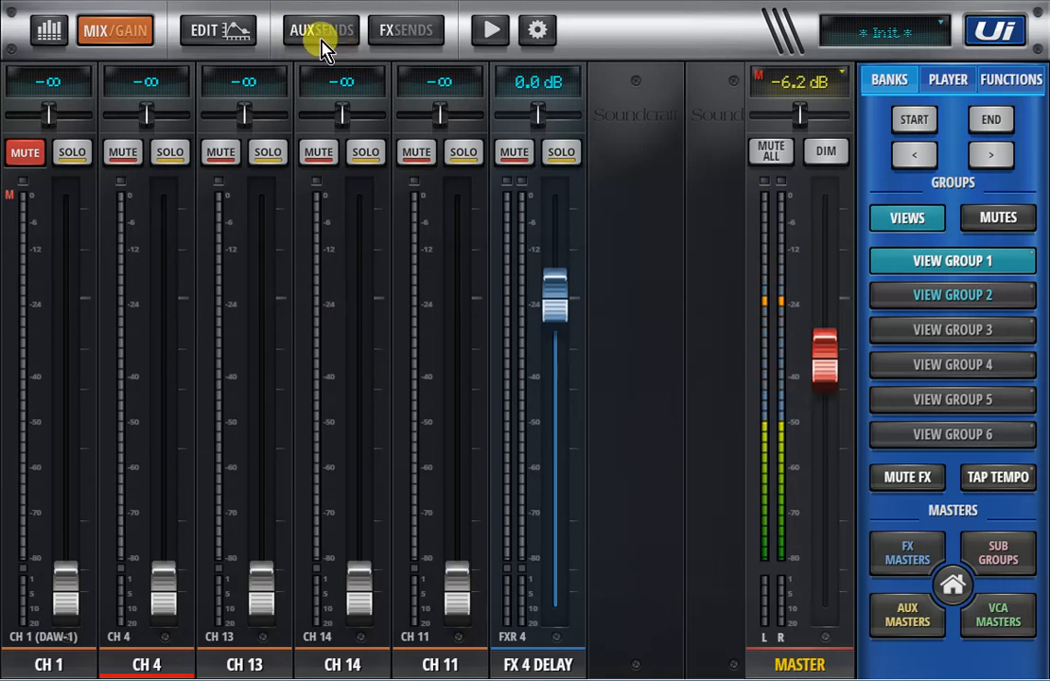
click(322, 31)
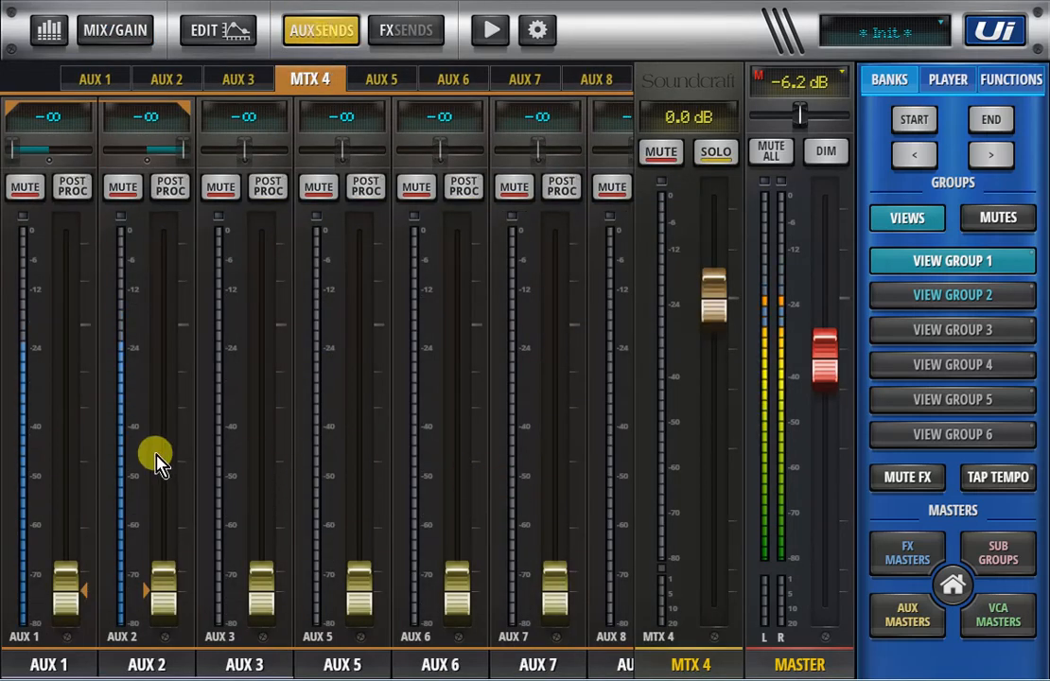
mouse_move(585, 464)
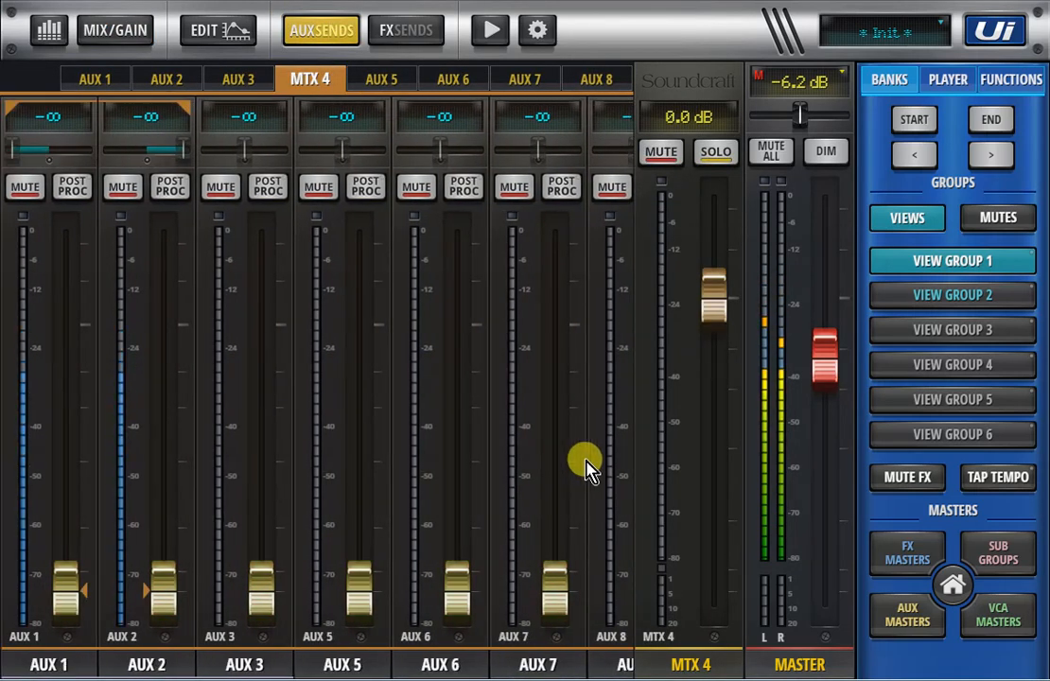
mouse_move(131, 144)
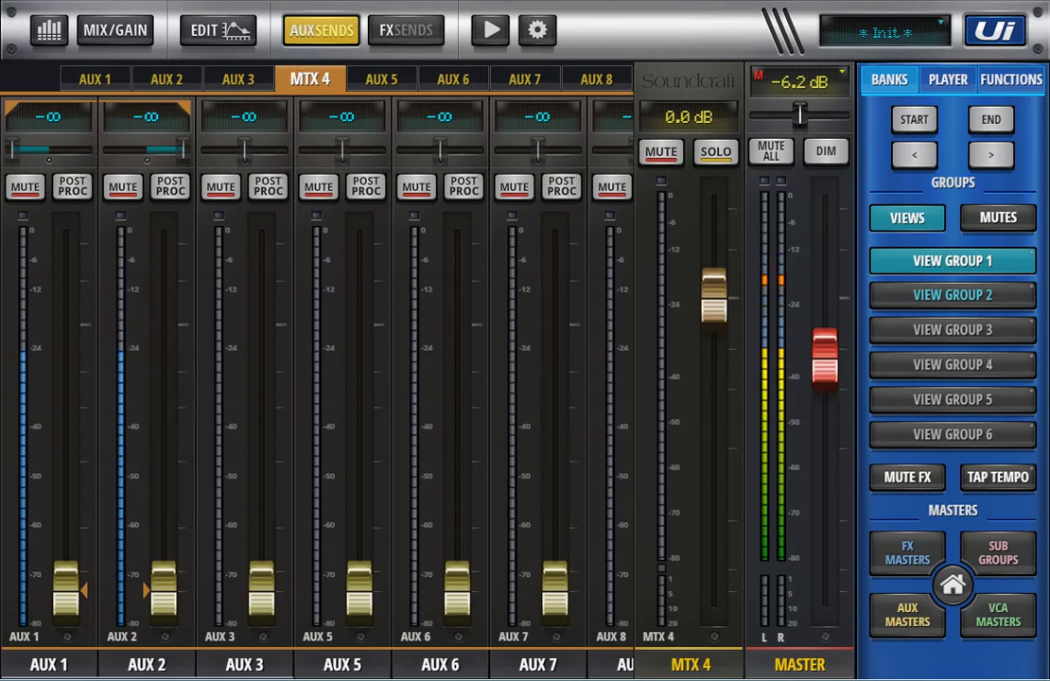
Return to the mixer, then bring up the AUX SENDS mix for AUX 3 at -6.2 dB.
click(238, 79)
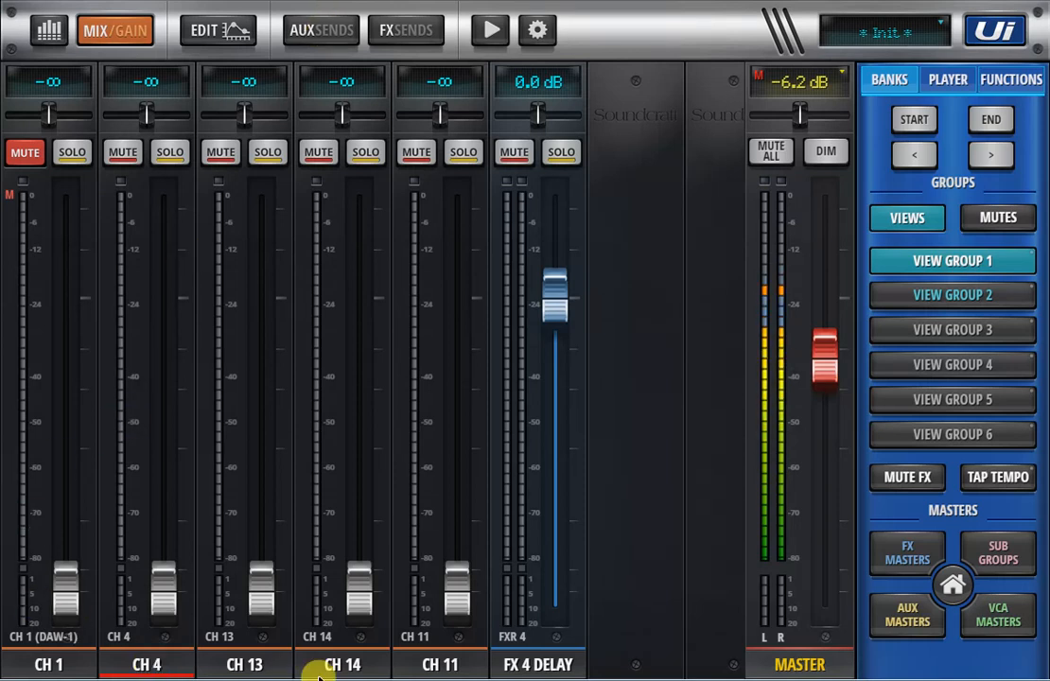
click(219, 30)
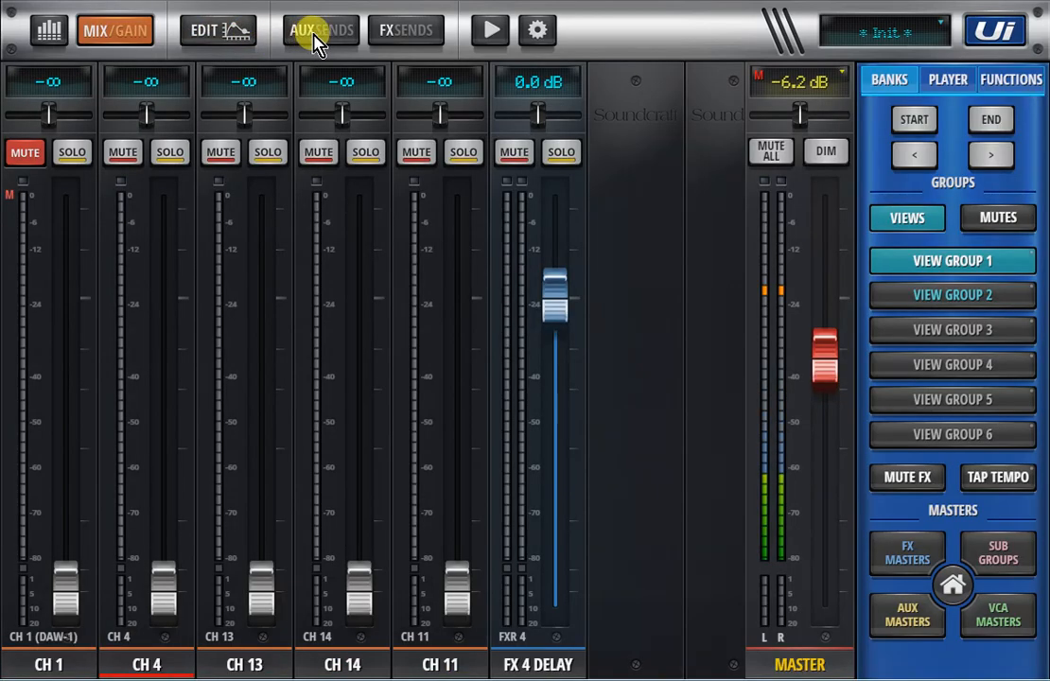
click(320, 30)
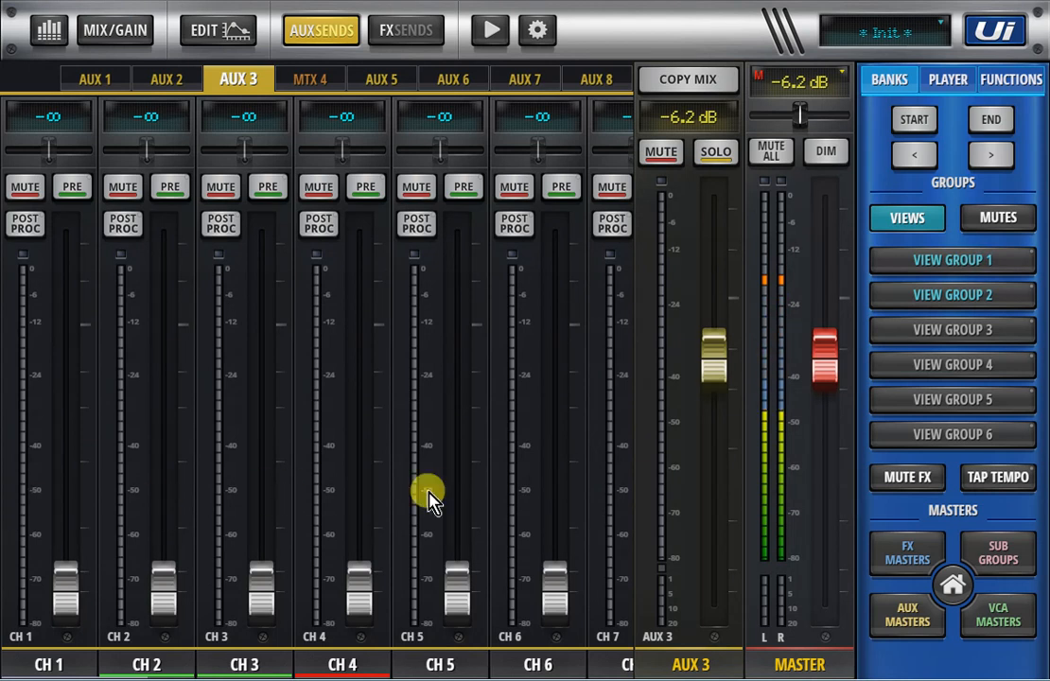
mouse_move(503, 469)
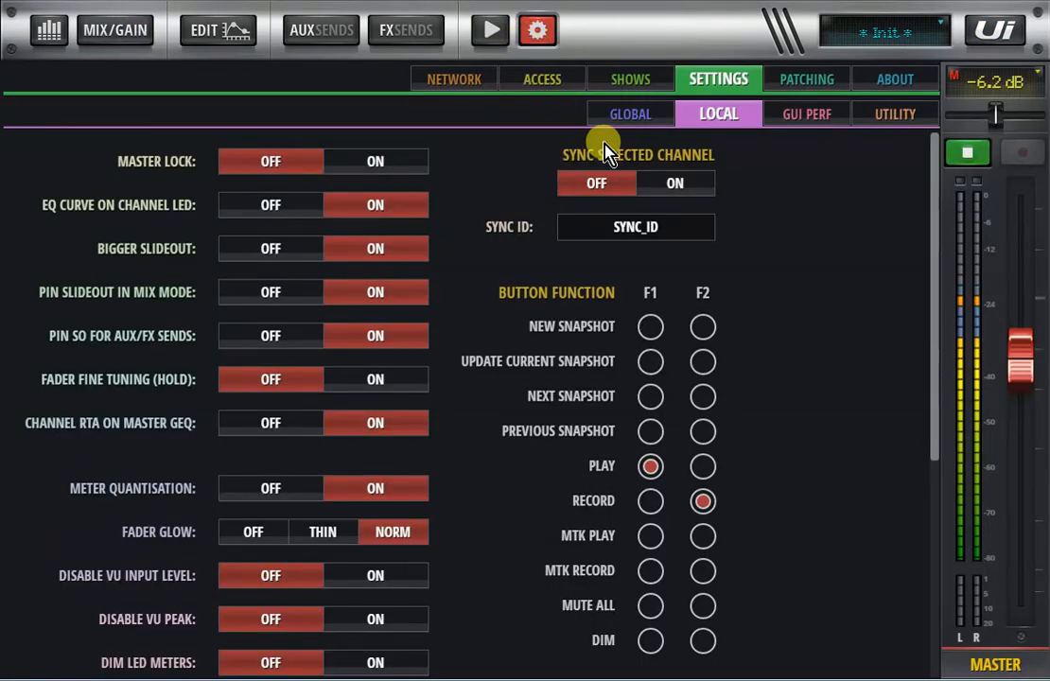
mouse_move(533, 425)
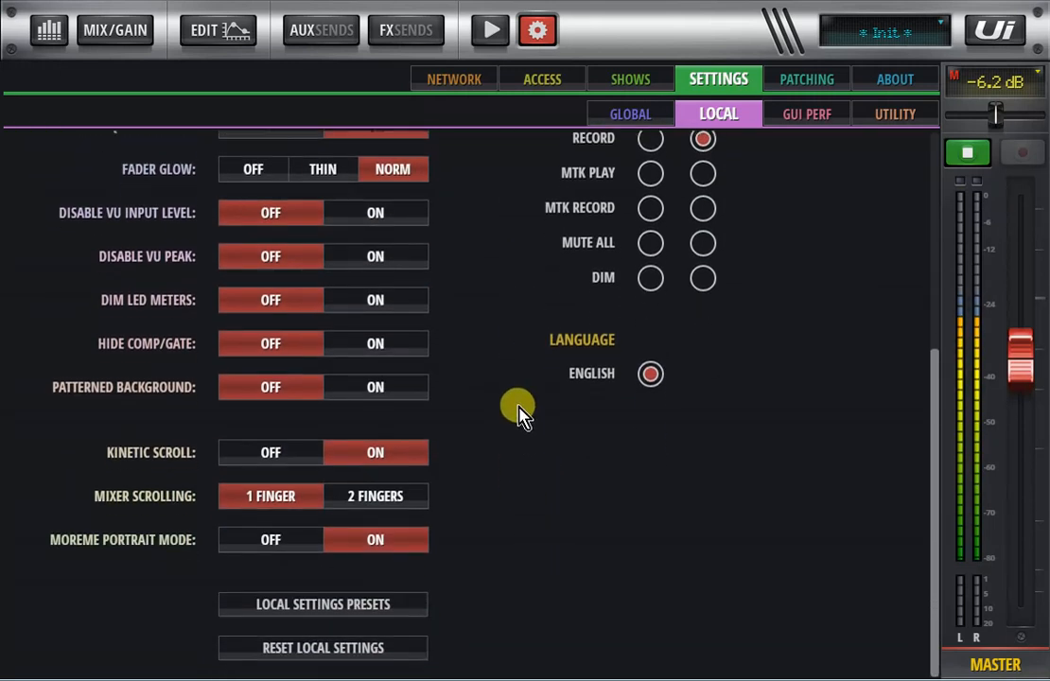
Switch to the GLOBAL settings tab showing HDMI UNDERSCAN on and MASTER MTX SEND POINT post.
click(630, 113)
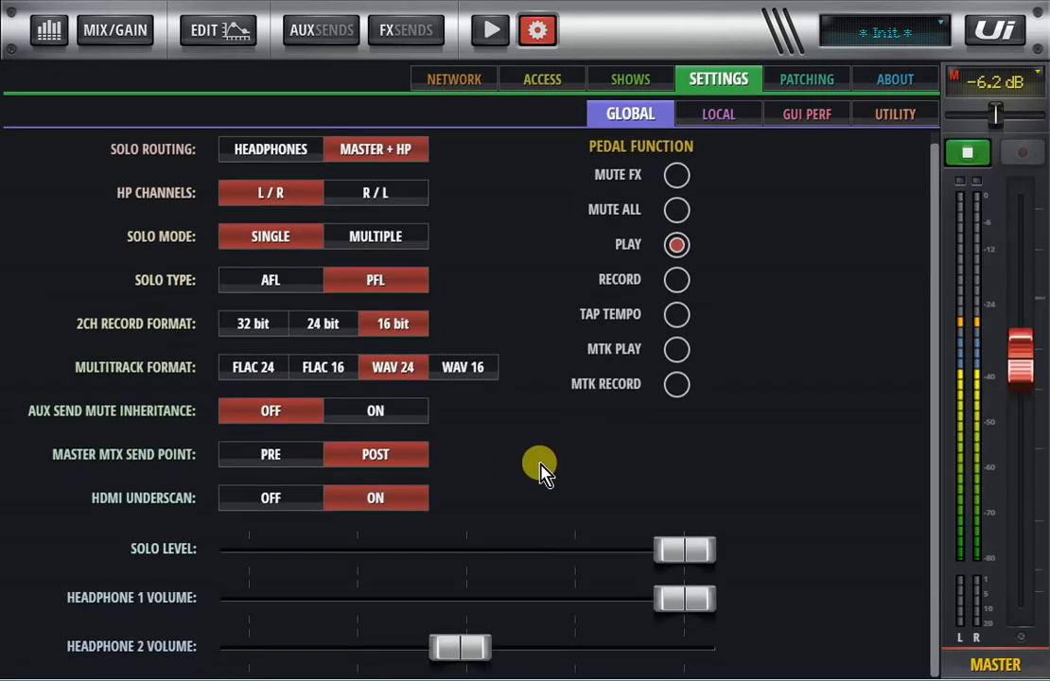
mouse_move(179, 511)
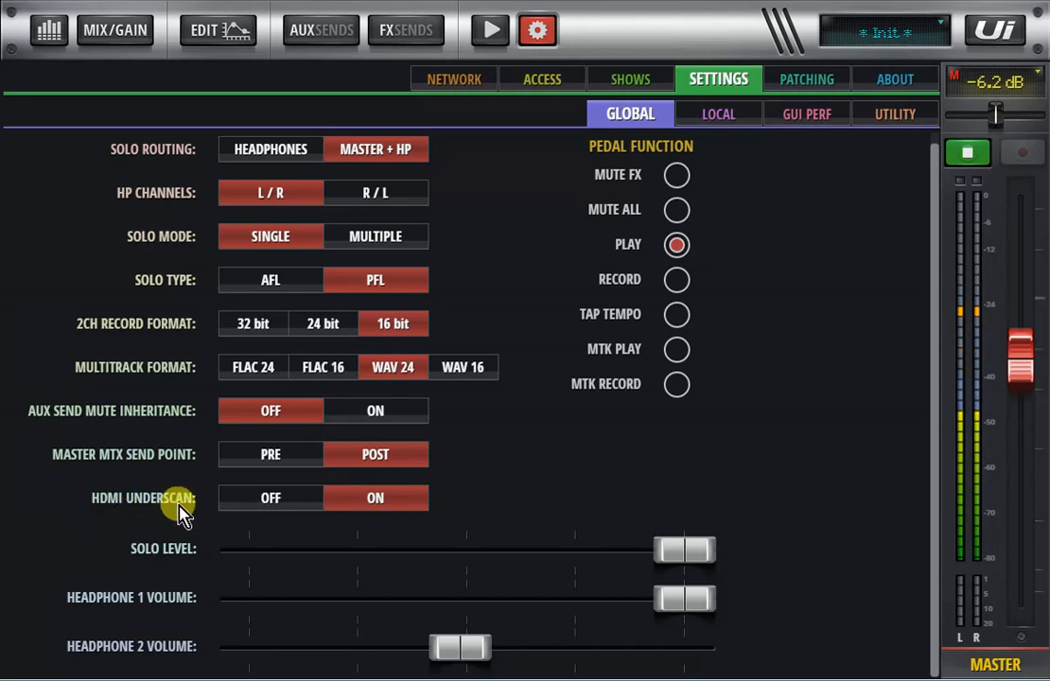